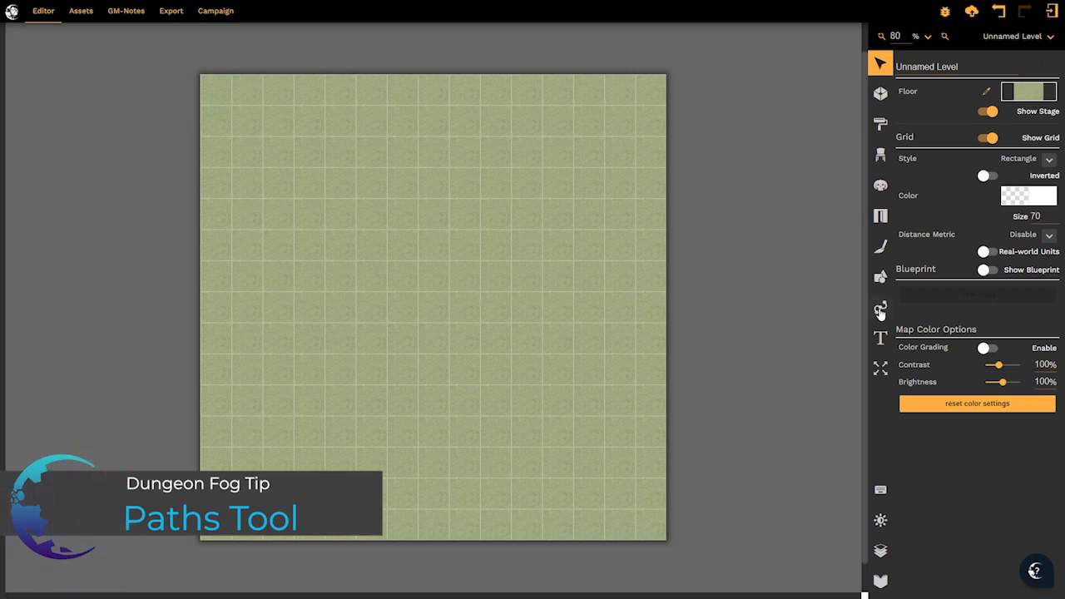
{"action": "mouse_move", "coordinate": [880, 310]}
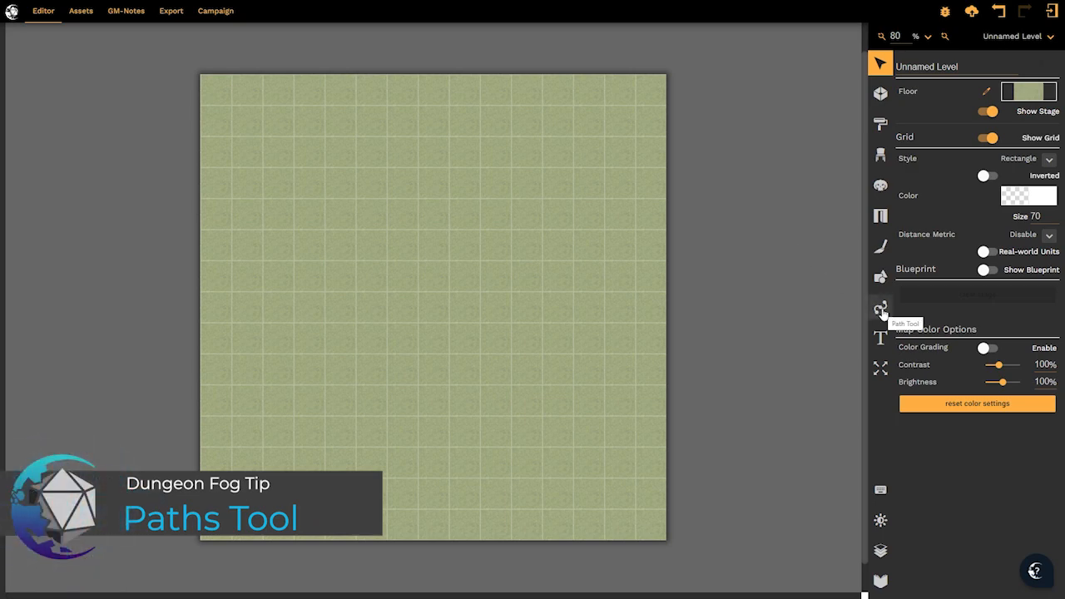
- Switch to the Path tool so its asset, smoothness and opacity settings appear
{"action": "left_click", "coordinate": [880, 306]}
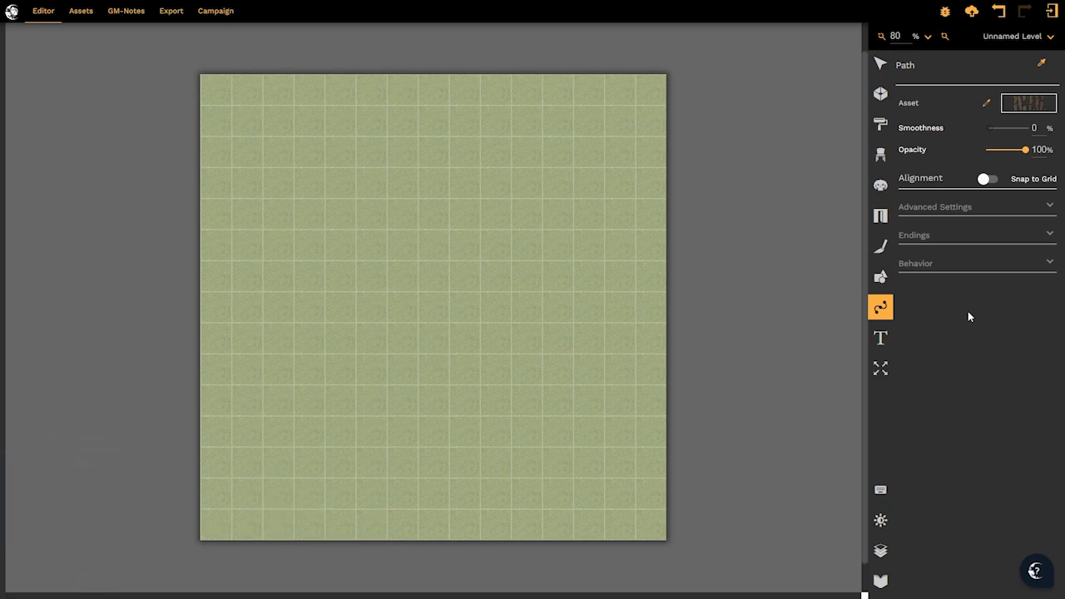
{"action": "mouse_move", "coordinate": [1028, 103]}
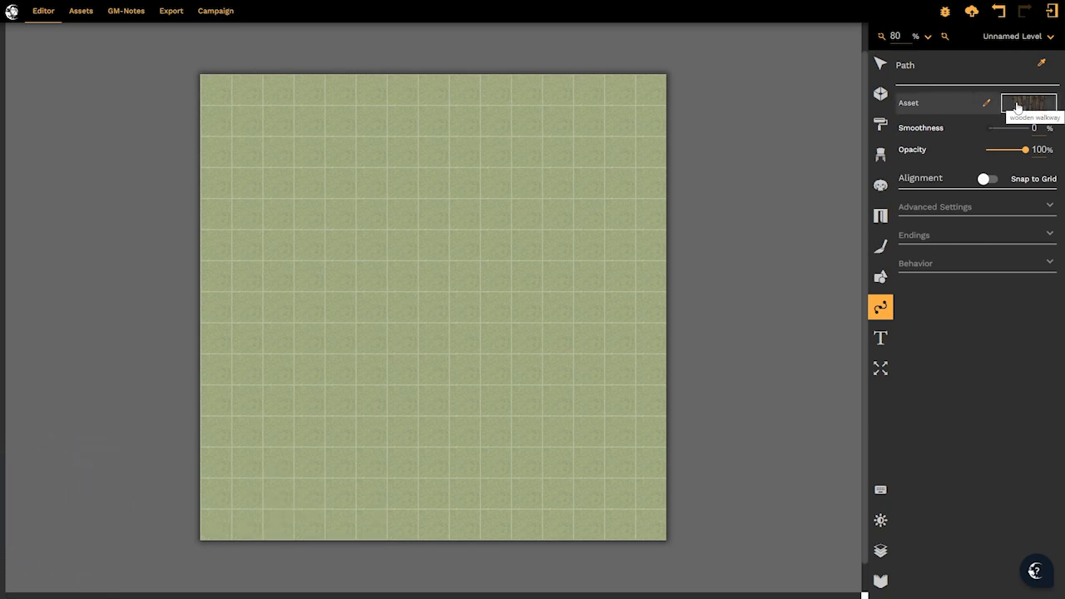
{"action": "left_click", "coordinate": [1025, 103]}
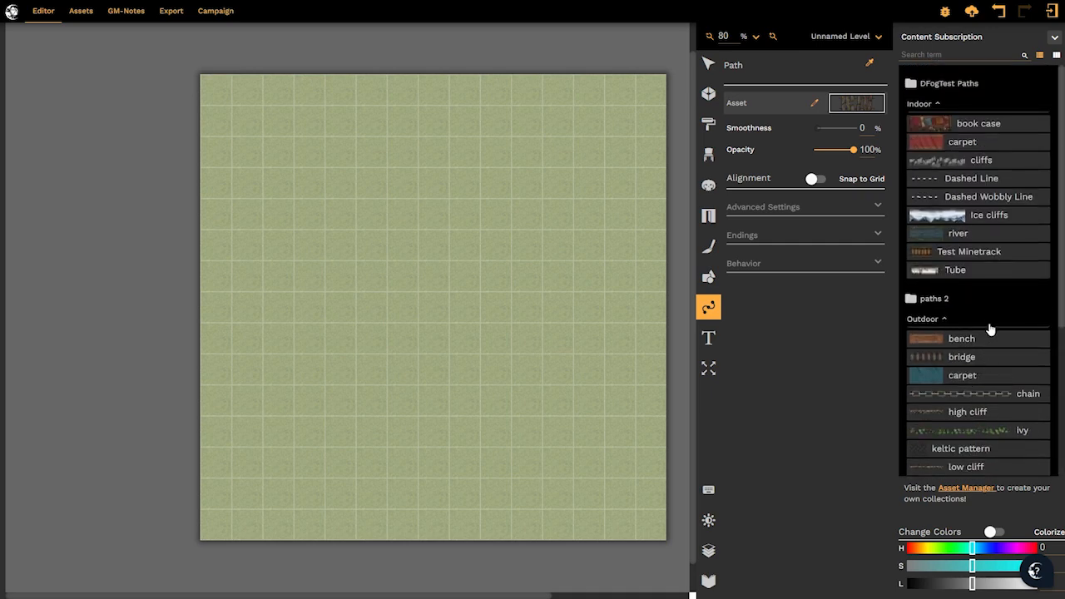
{"action": "mouse_move", "coordinate": [988, 311]}
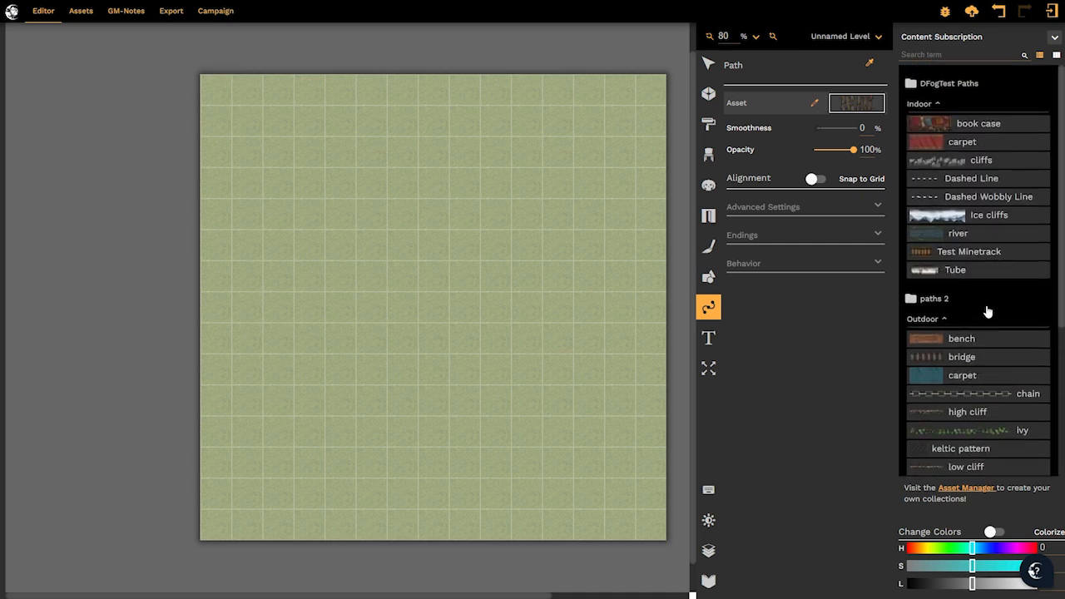
{"action": "scroll", "scroll_direction": "down", "scroll_amount": 3}
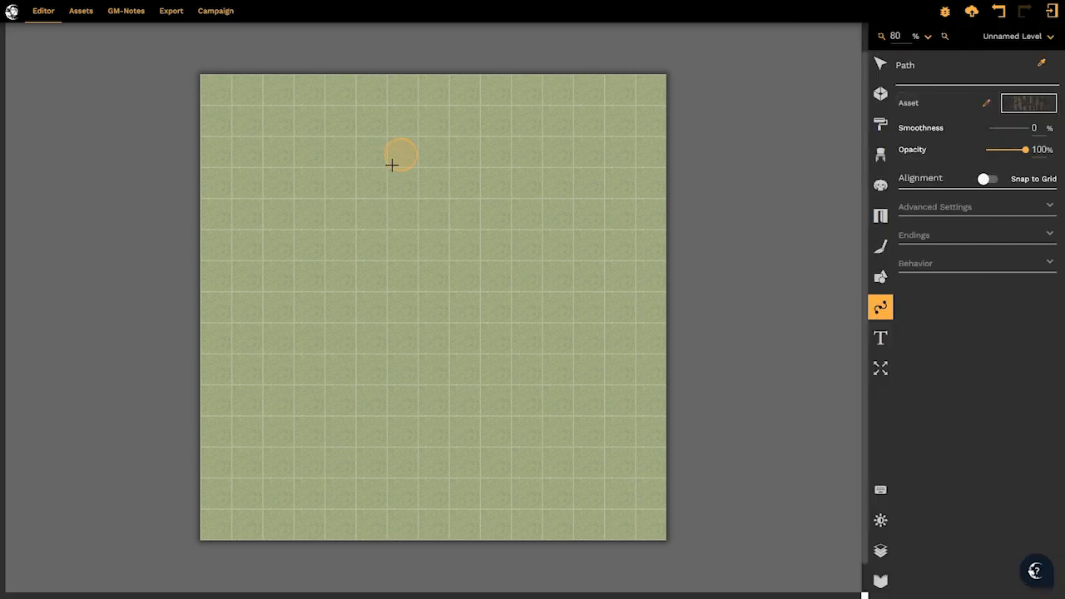
{"action": "mouse_move", "coordinate": [246, 110]}
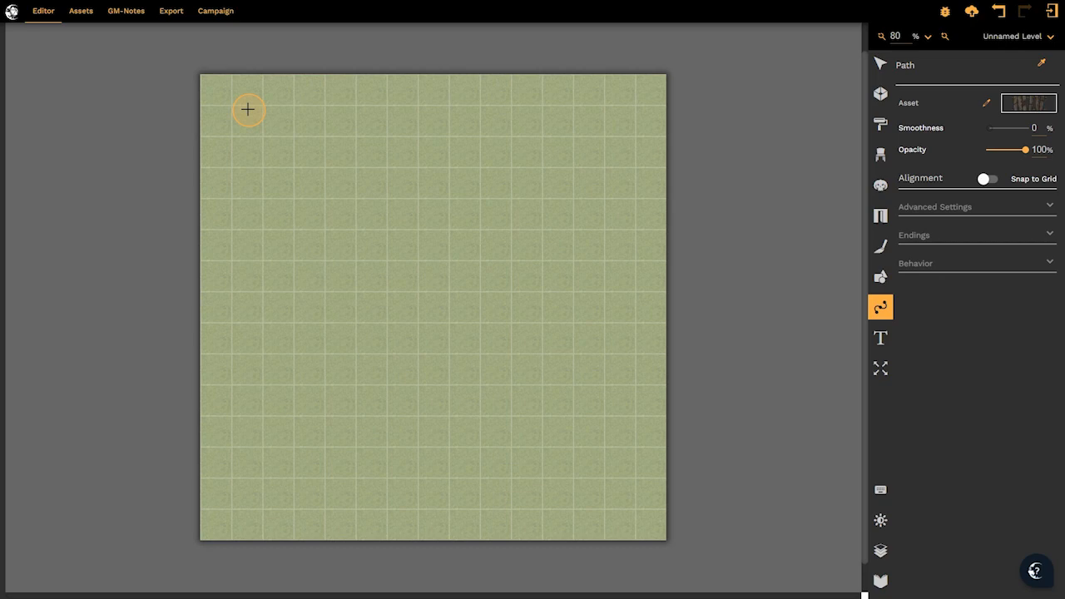
{"action": "mouse_move", "coordinate": [244, 113]}
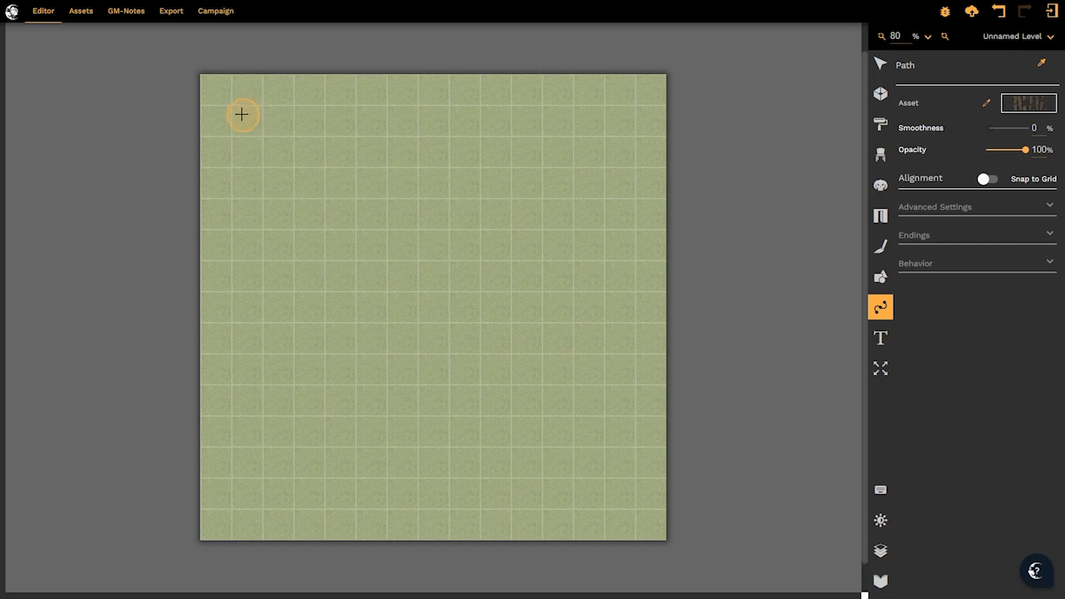
- Draw a wooden walkway from the top-left across the map, bending down to the right
{"action": "left_click_drag", "start_coordinate": [241, 113], "coordinate": [336, 158]}
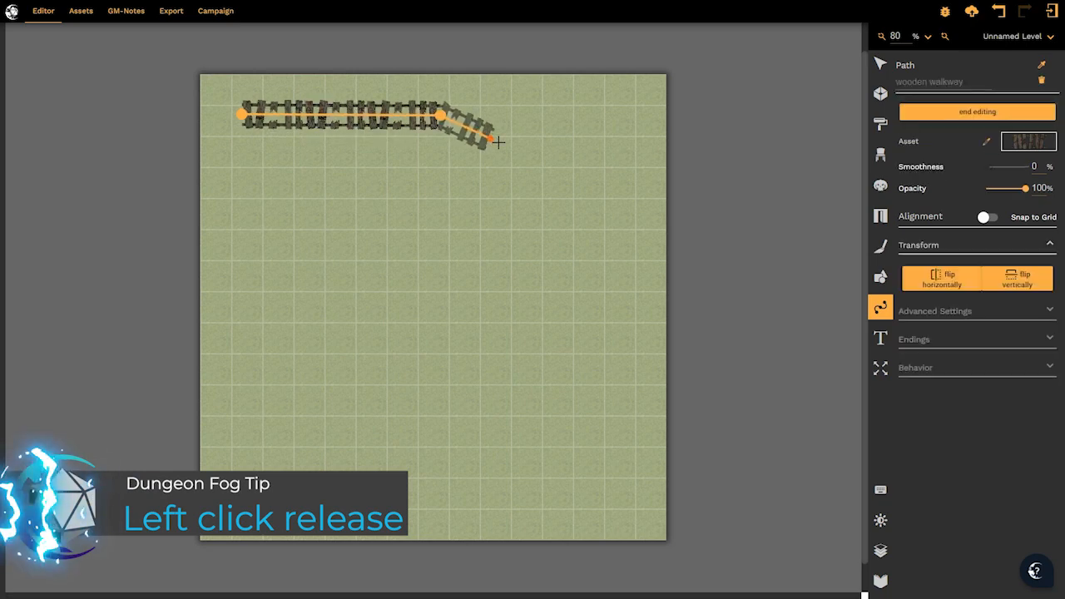
{"action": "left_click", "coordinate": [619, 200]}
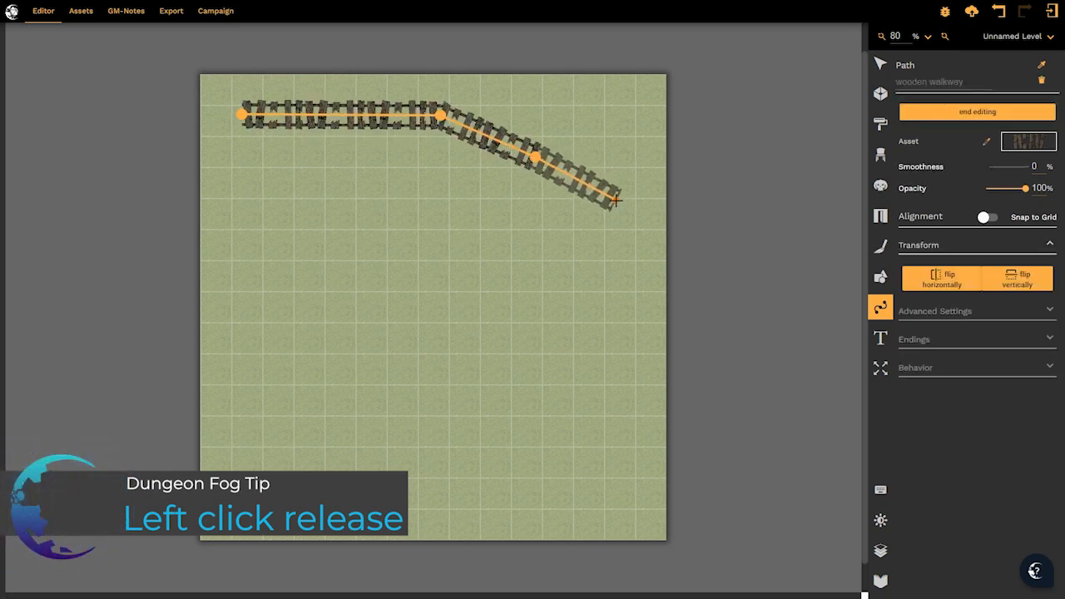
{"action": "left_click_drag", "start_coordinate": [615, 200], "coordinate": [618, 242]}
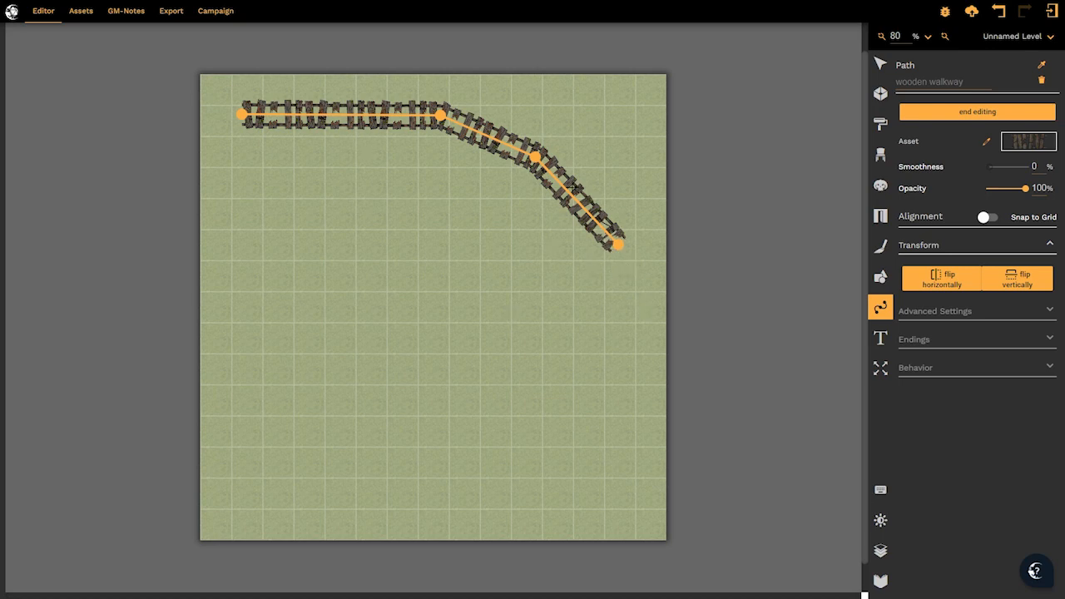
{"action": "mouse_move", "coordinate": [878, 316]}
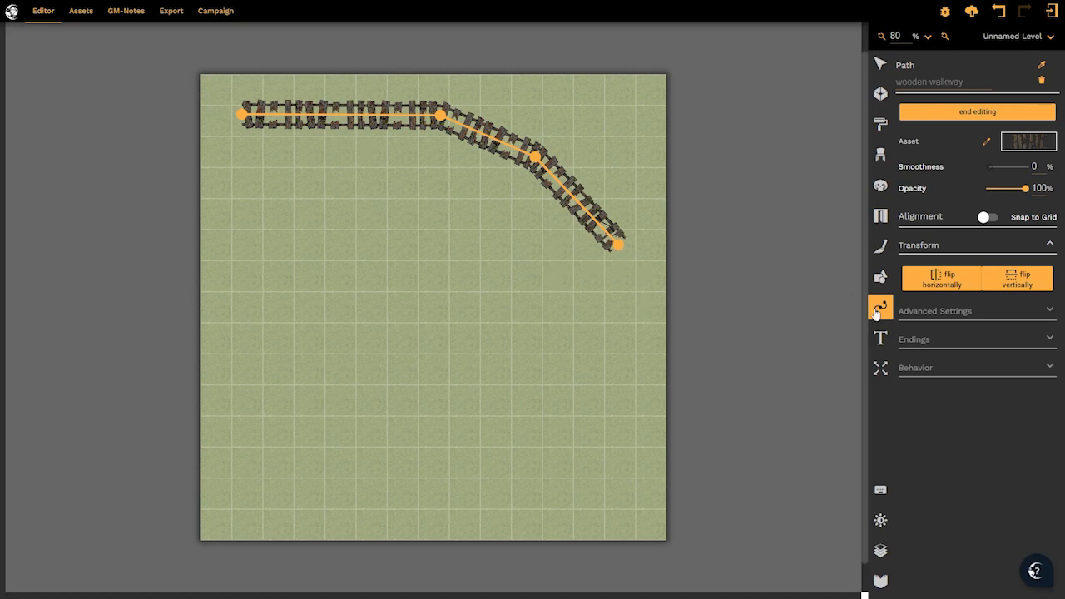
- Finish the first walkway and draw a second S-curved walkway down the left side
{"action": "left_click", "coordinate": [975, 111]}
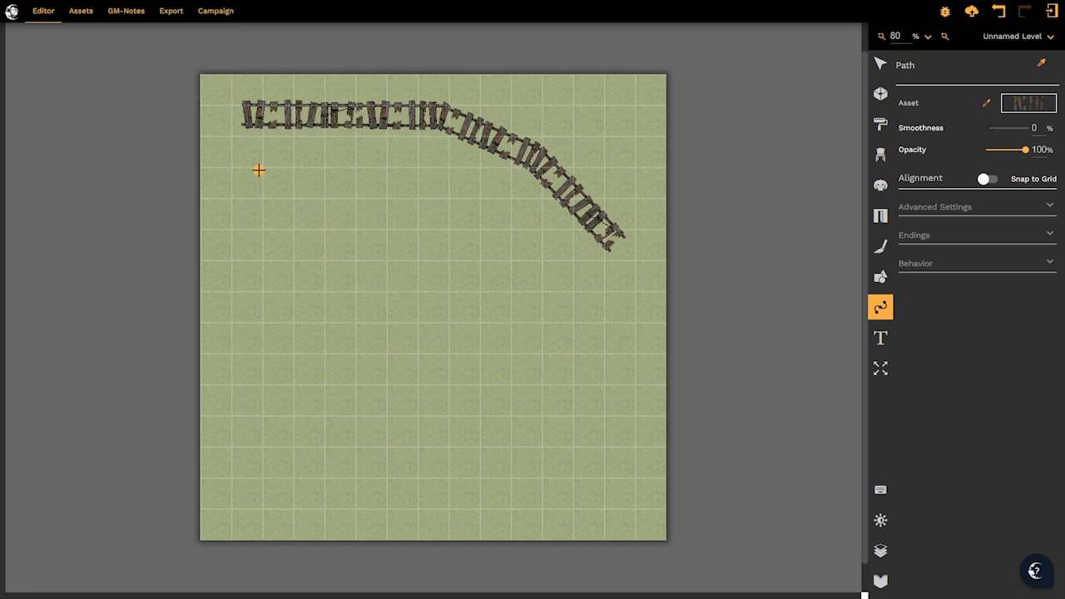
{"action": "left_click_drag", "start_coordinate": [260, 170], "coordinate": [301, 320]}
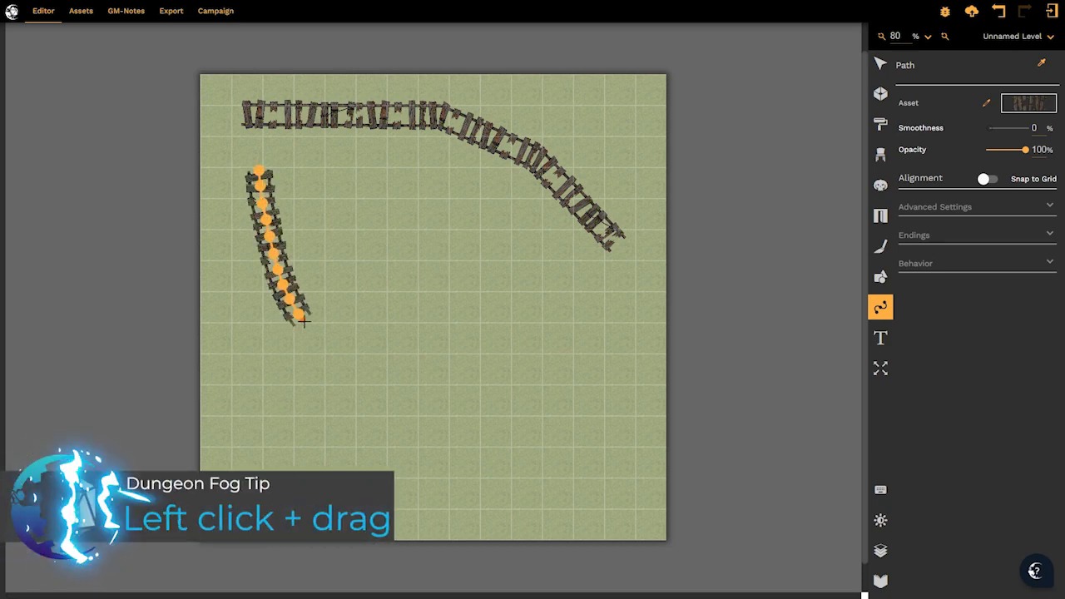
{"action": "left_click_drag", "start_coordinate": [299, 319], "coordinate": [507, 433]}
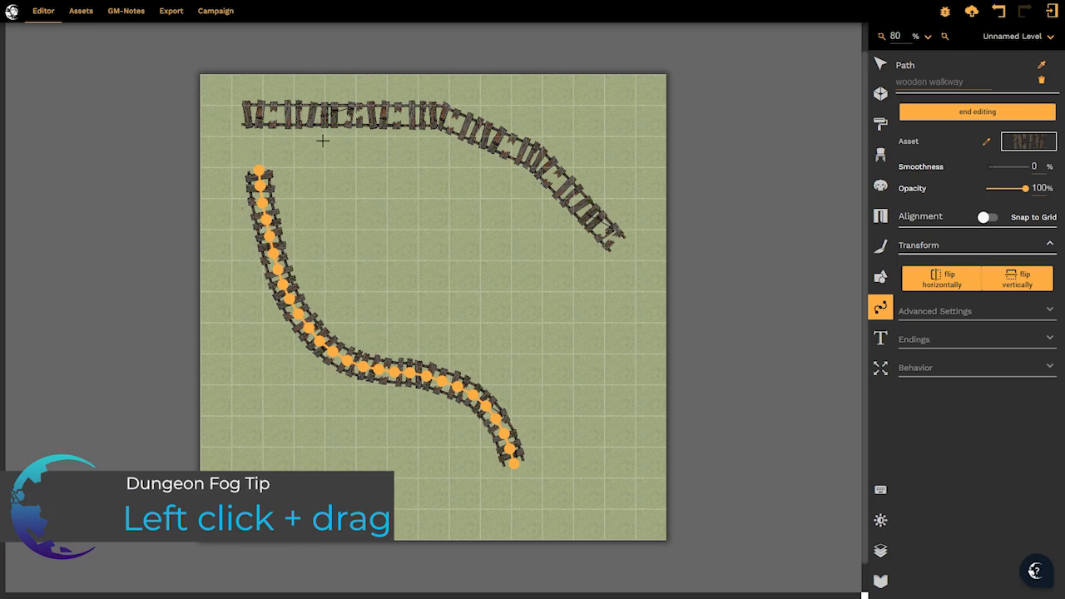
{"action": "mouse_move", "coordinate": [391, 181]}
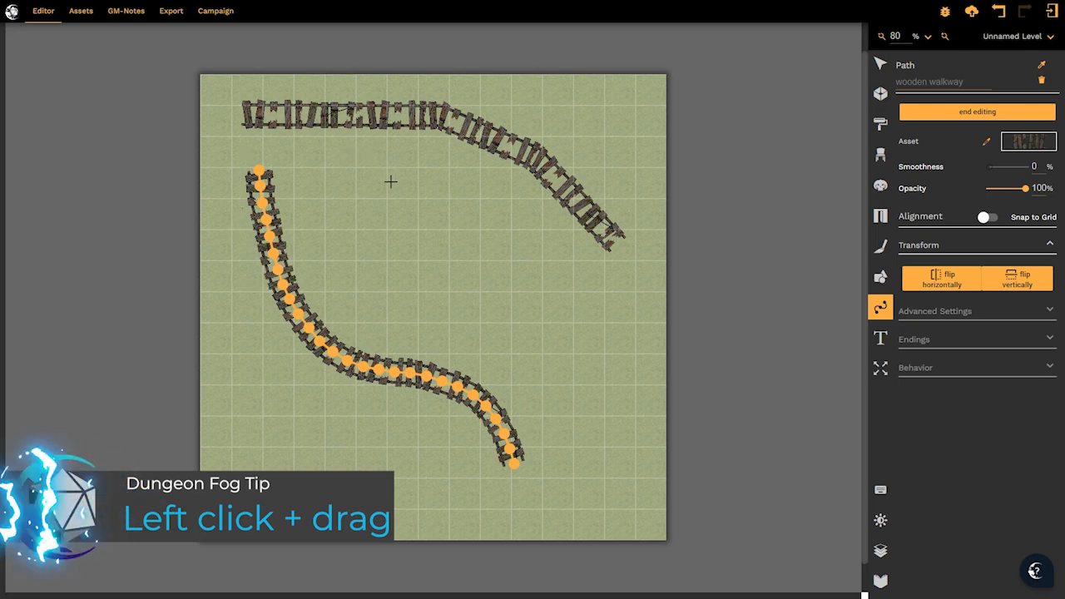
{"action": "mouse_move", "coordinate": [389, 200]}
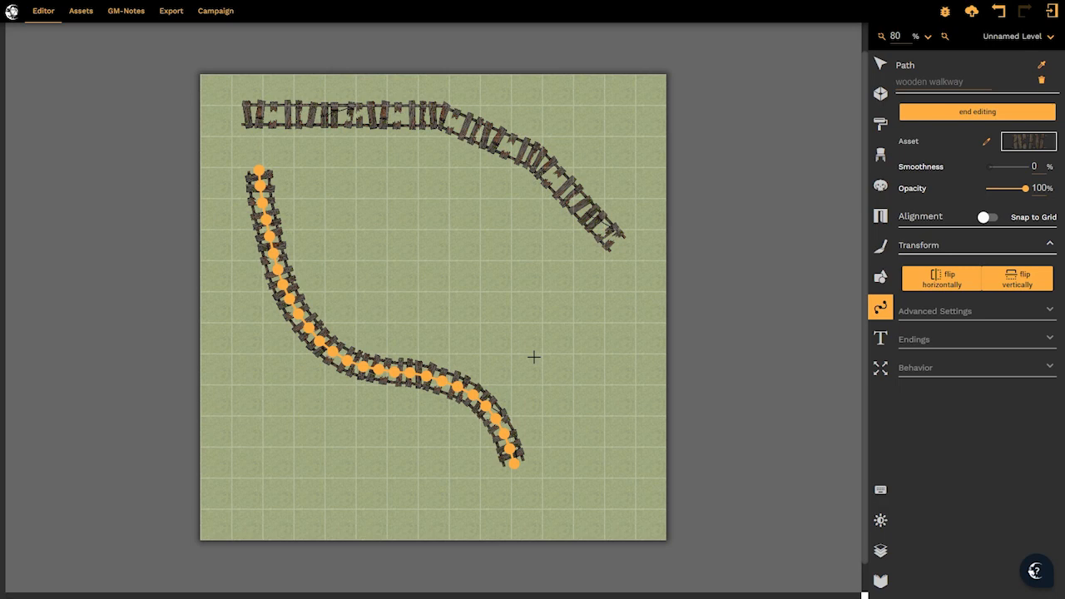
{"action": "mouse_move", "coordinate": [788, 156]}
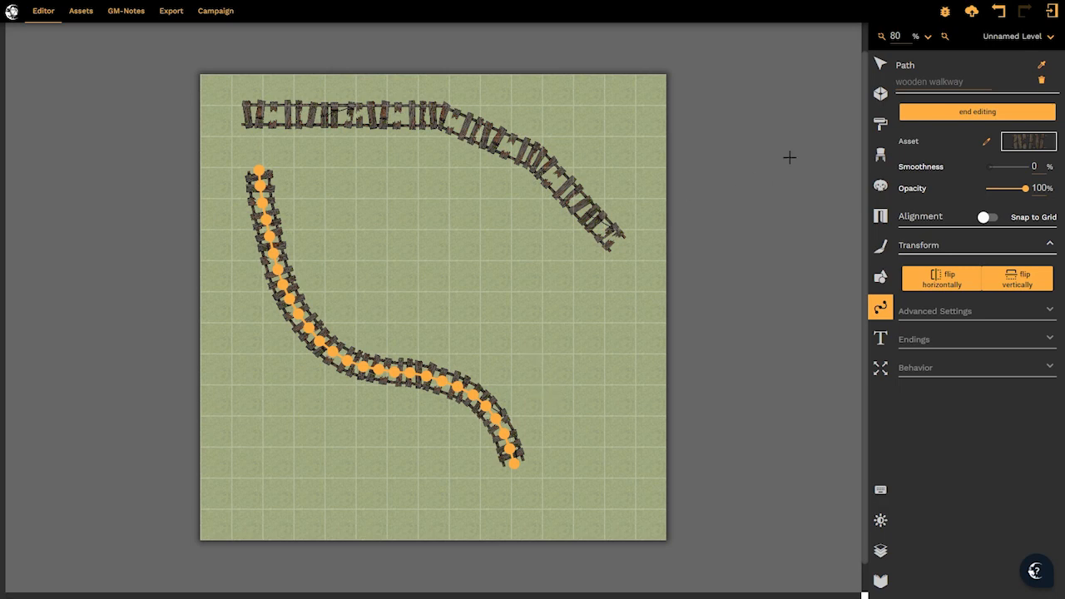
- Re-edit the top walkway and drag its middle points into a wavier line
{"action": "left_click", "coordinate": [975, 111]}
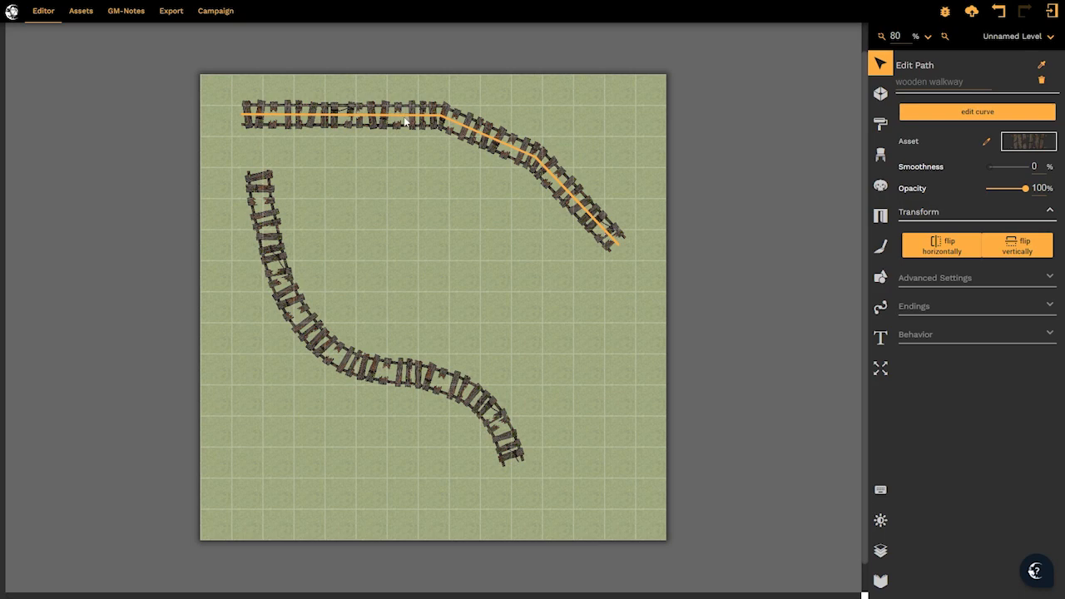
{"action": "mouse_move", "coordinate": [796, 190]}
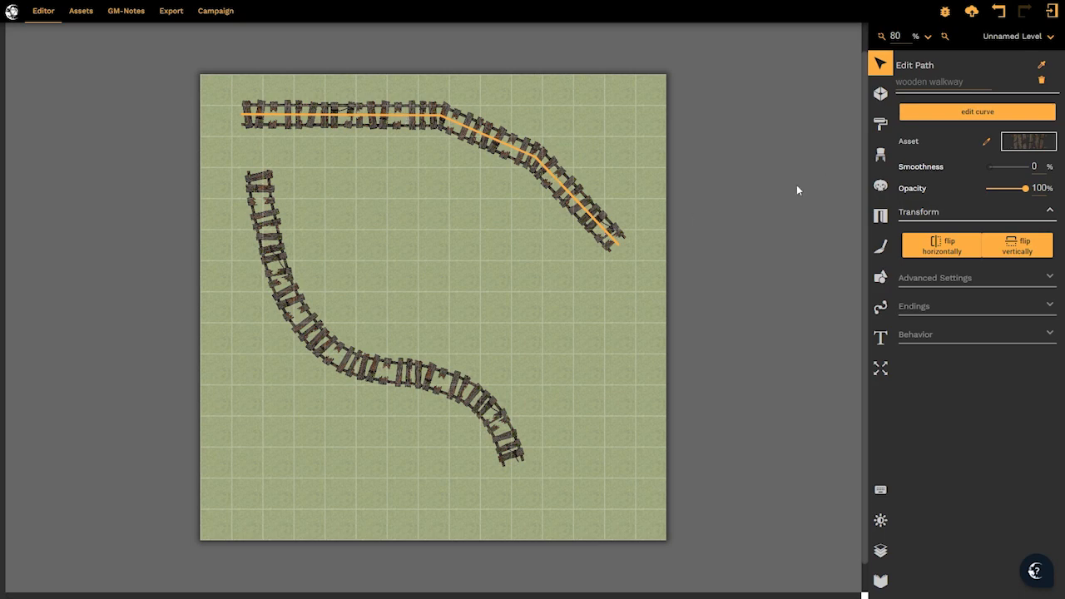
{"action": "left_click", "coordinate": [974, 111]}
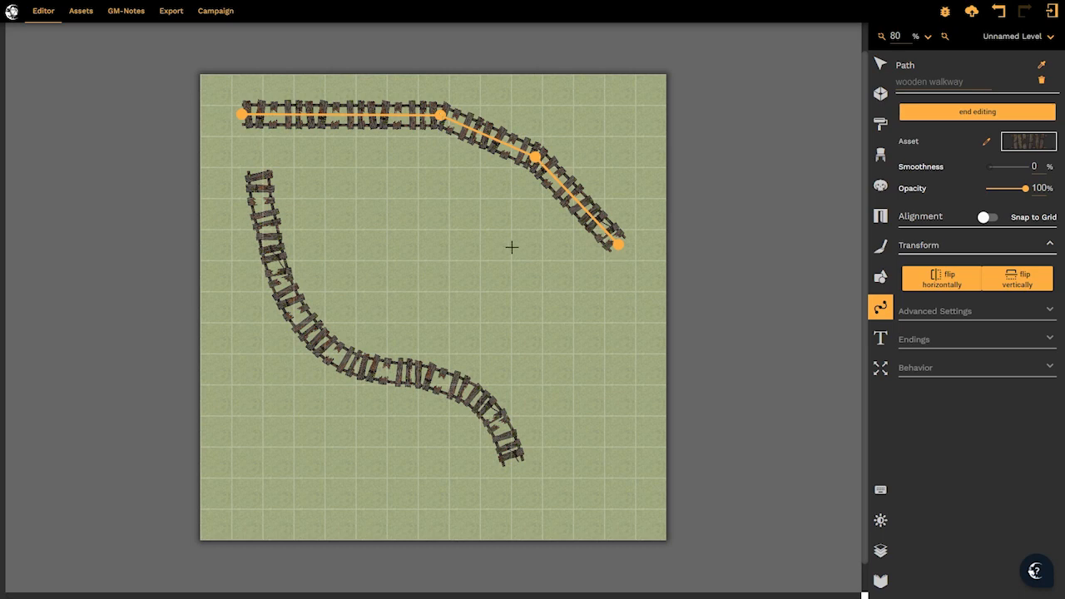
{"action": "left_click_drag", "start_coordinate": [439, 114], "coordinate": [433, 150]}
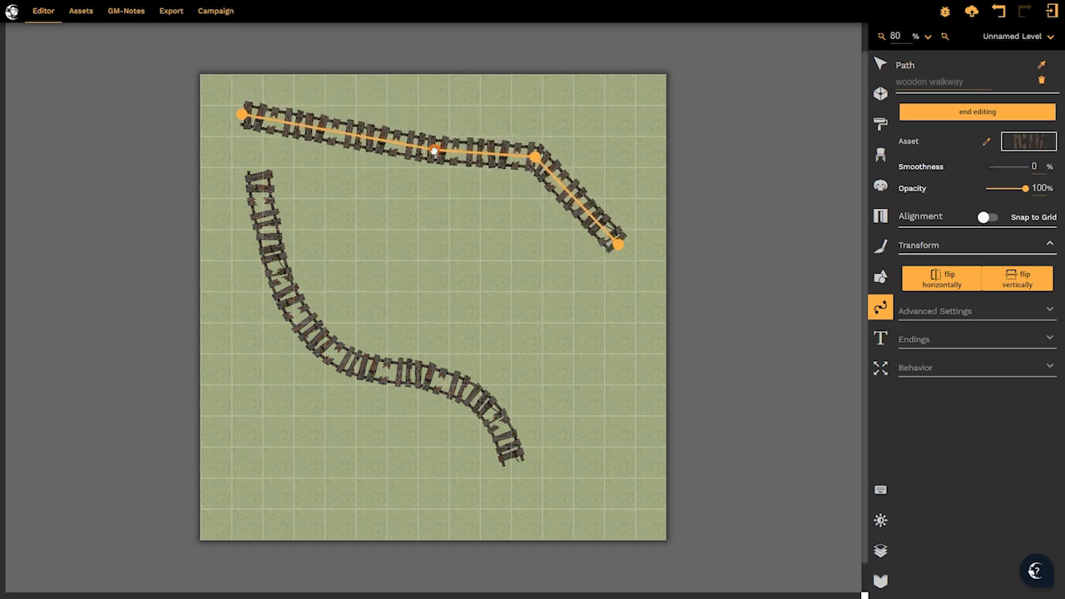
{"action": "left_click_drag", "start_coordinate": [436, 150], "coordinate": [407, 101]}
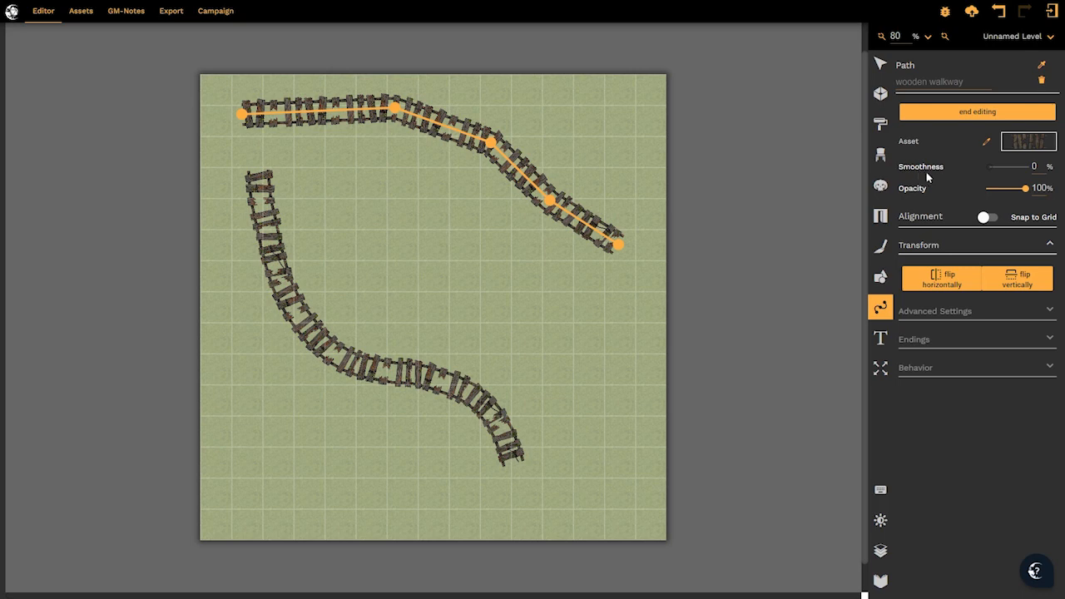
{"action": "mouse_move", "coordinate": [1007, 170]}
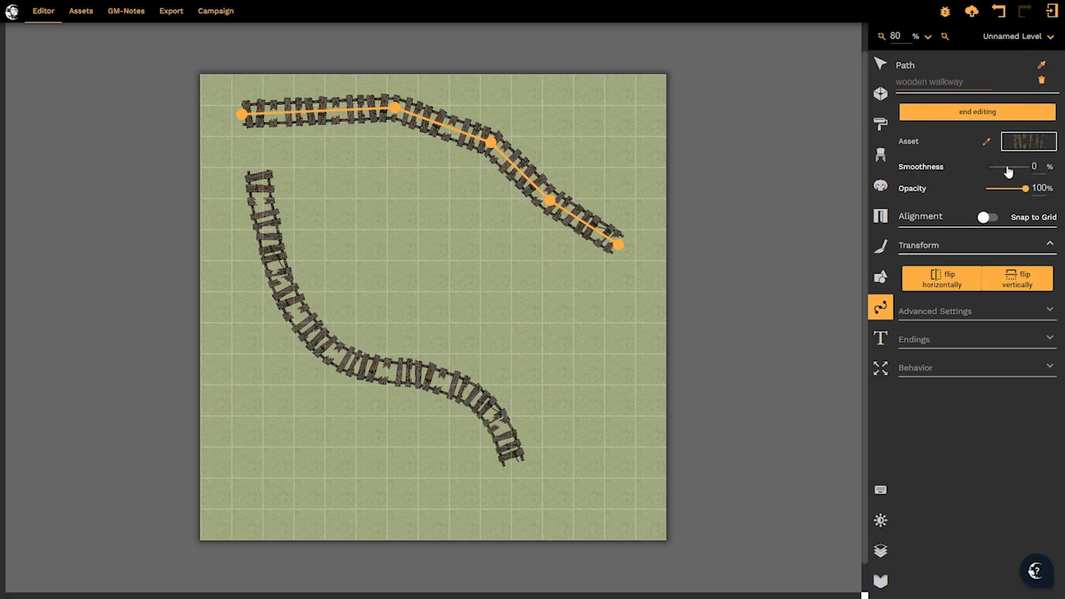
- Raise the top walkway's Smoothness from 0% through 40% to 100%
{"action": "left_click_drag", "start_coordinate": [992, 167], "coordinate": [1005, 166]}
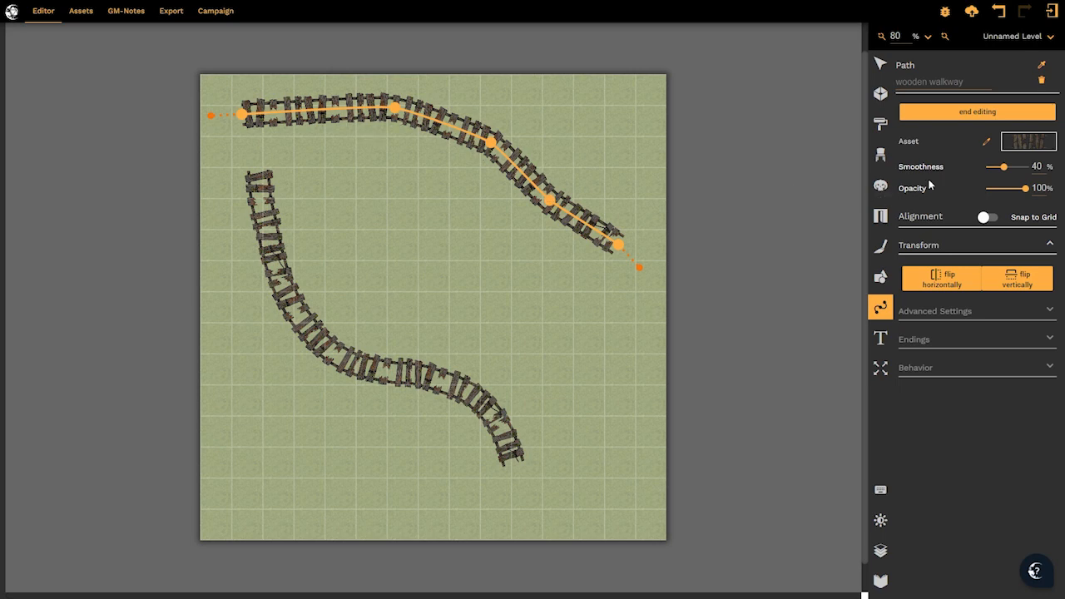
{"action": "left_click_drag", "start_coordinate": [1002, 167], "coordinate": [1034, 166]}
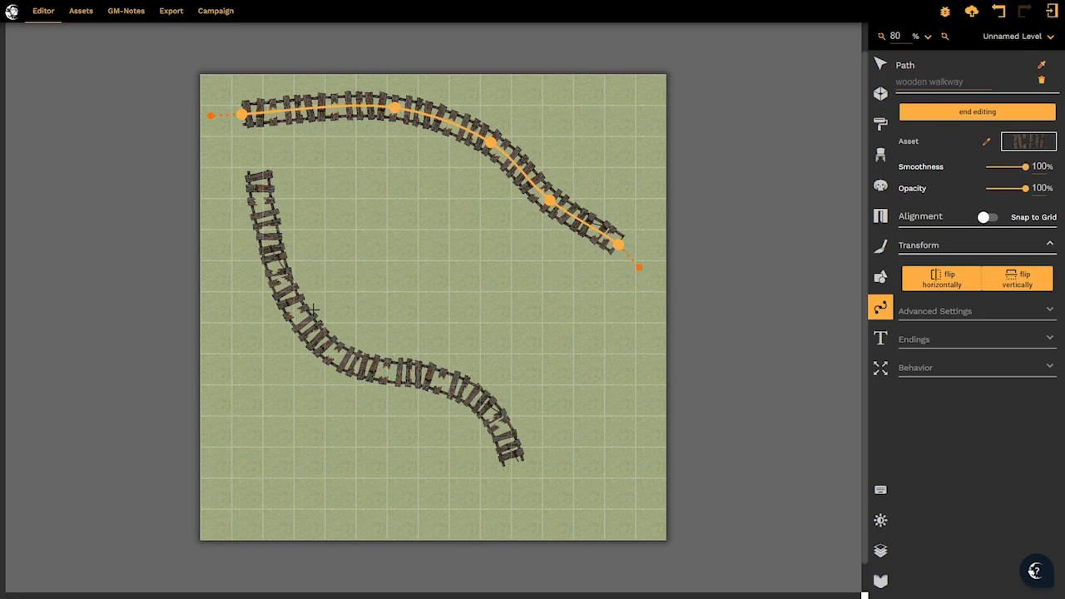
{"action": "mouse_move", "coordinate": [579, 286]}
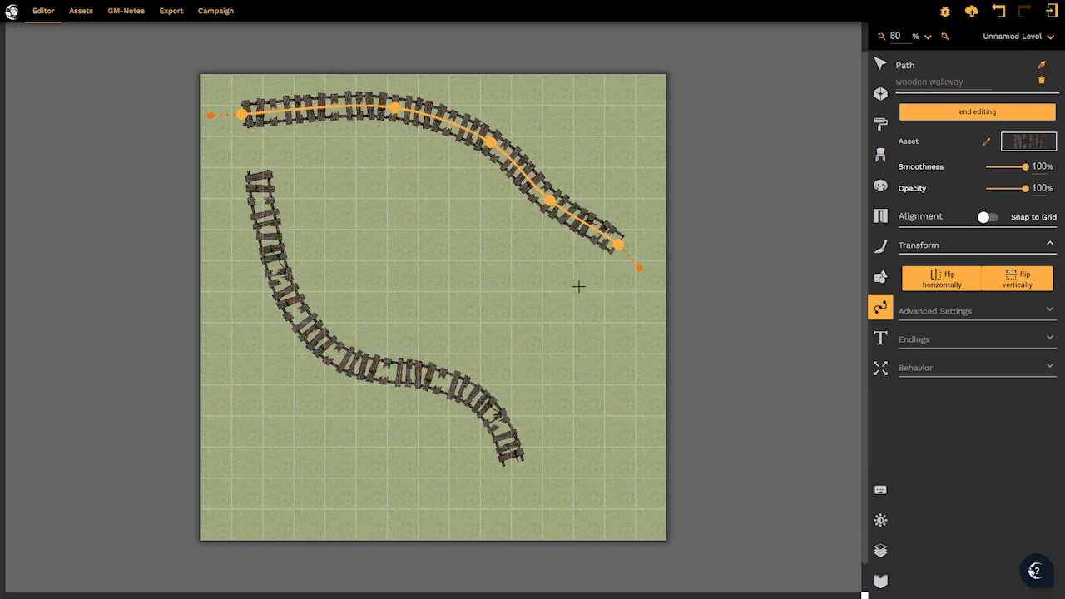
{"action": "mouse_move", "coordinate": [330, 157]}
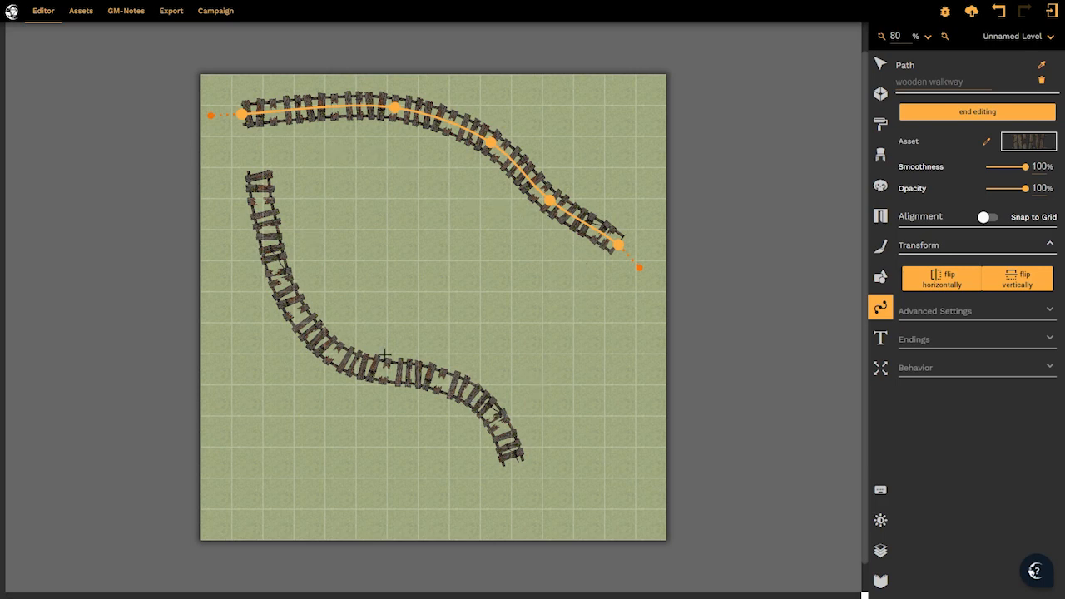
- Start a third walkway from the centre, turn off Snap to Grid and reveal Advanced Settings
{"action": "left_click", "coordinate": [975, 112]}
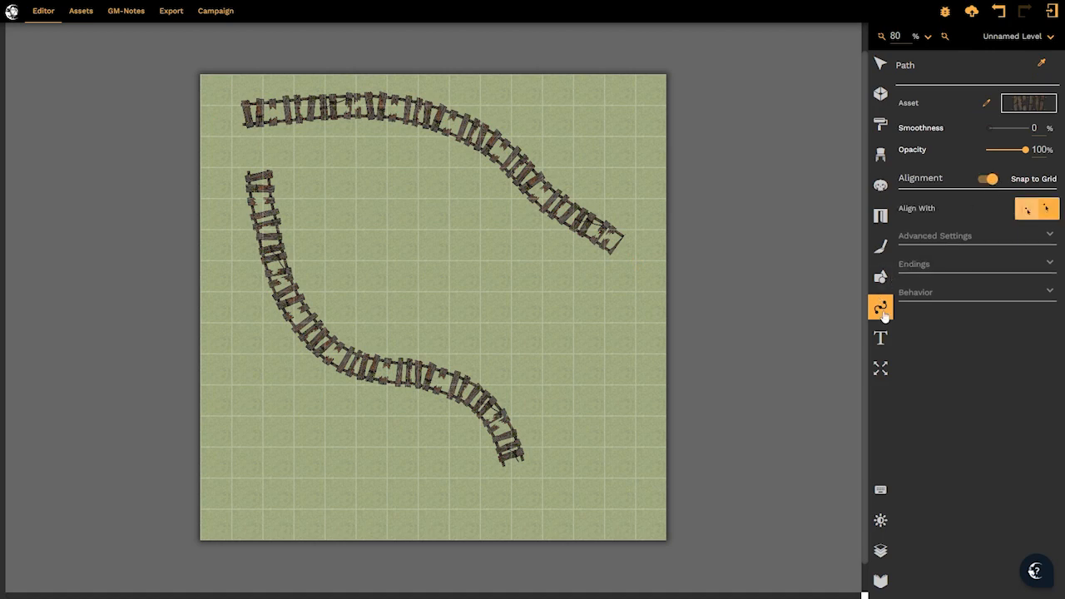
{"action": "left_click_drag", "start_coordinate": [416, 263], "coordinate": [486, 296]}
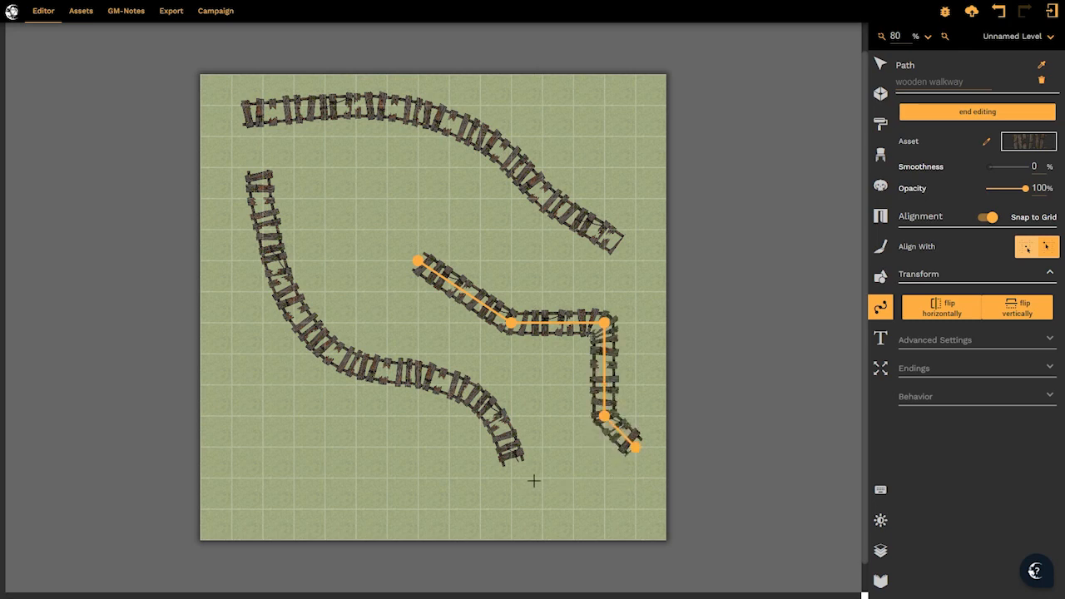
{"action": "mouse_move", "coordinate": [752, 293]}
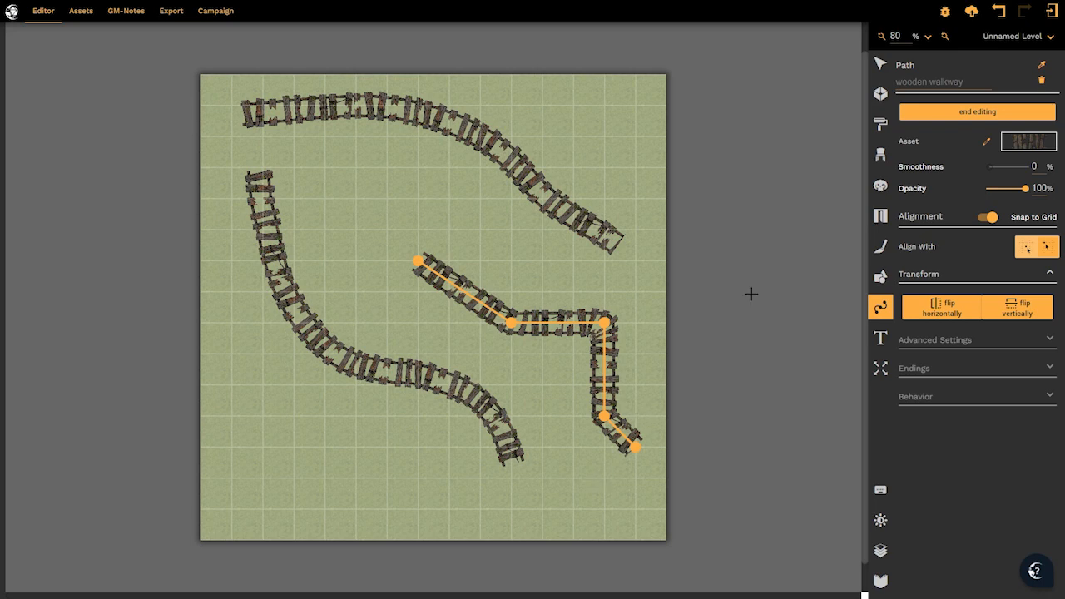
{"action": "mouse_move", "coordinate": [996, 180]}
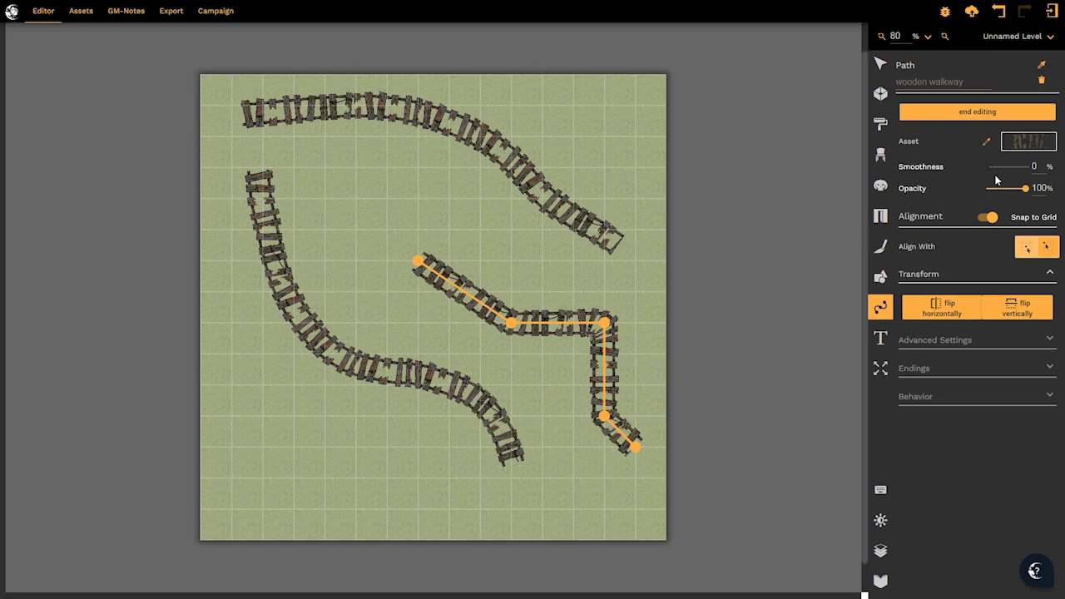
{"action": "mouse_move", "coordinate": [669, 289]}
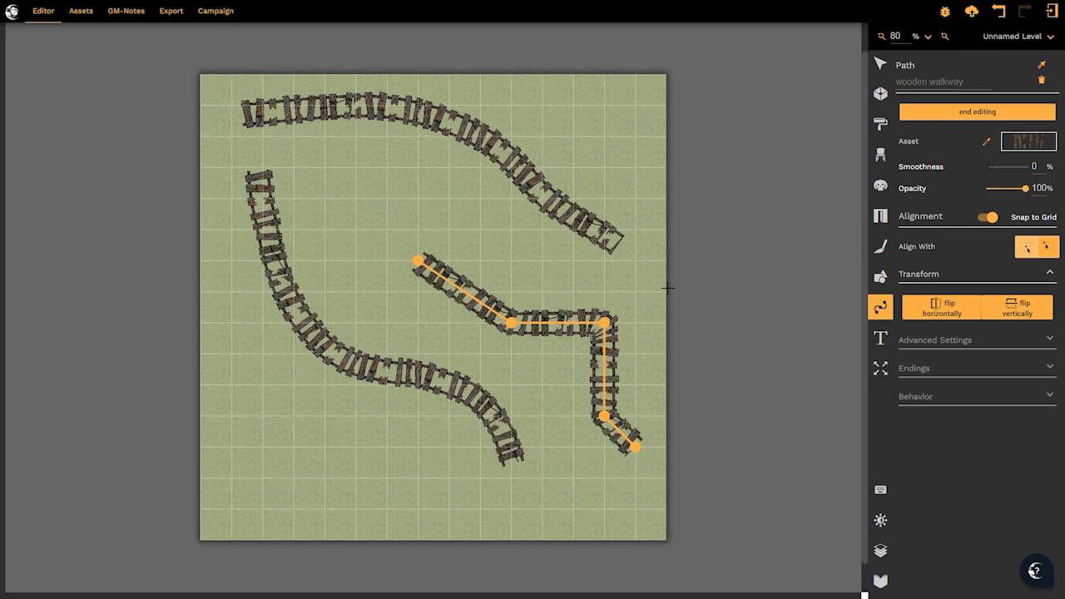
{"action": "left_click", "coordinate": [988, 217]}
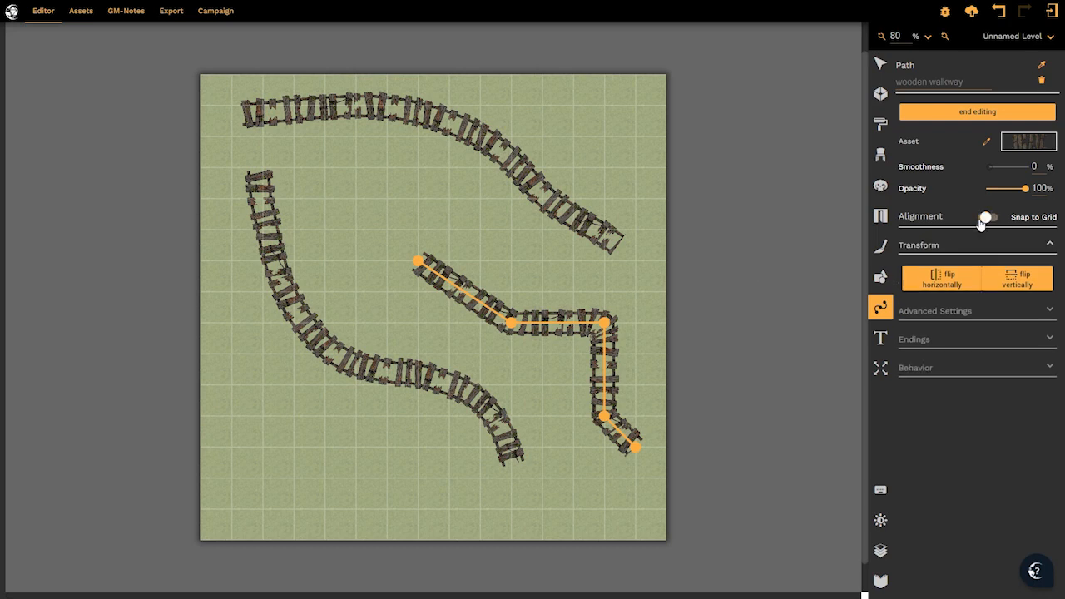
{"action": "left_click", "coordinate": [933, 311]}
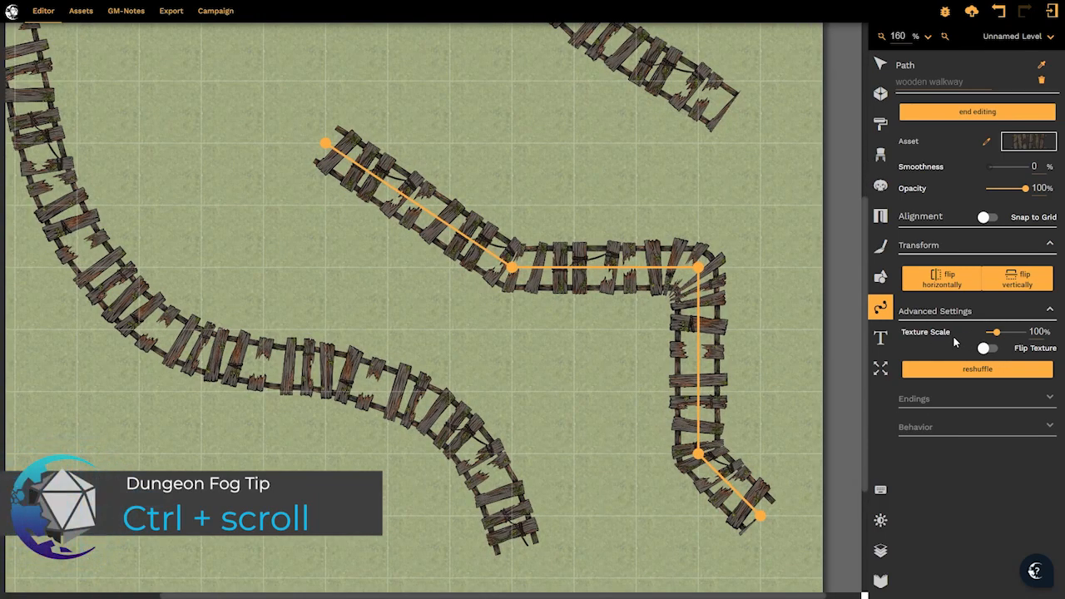
- Try Texture Scale values of 149%, 159% and 91%, settling at 142%
{"action": "left_click_drag", "start_coordinate": [993, 331], "coordinate": [1002, 331]}
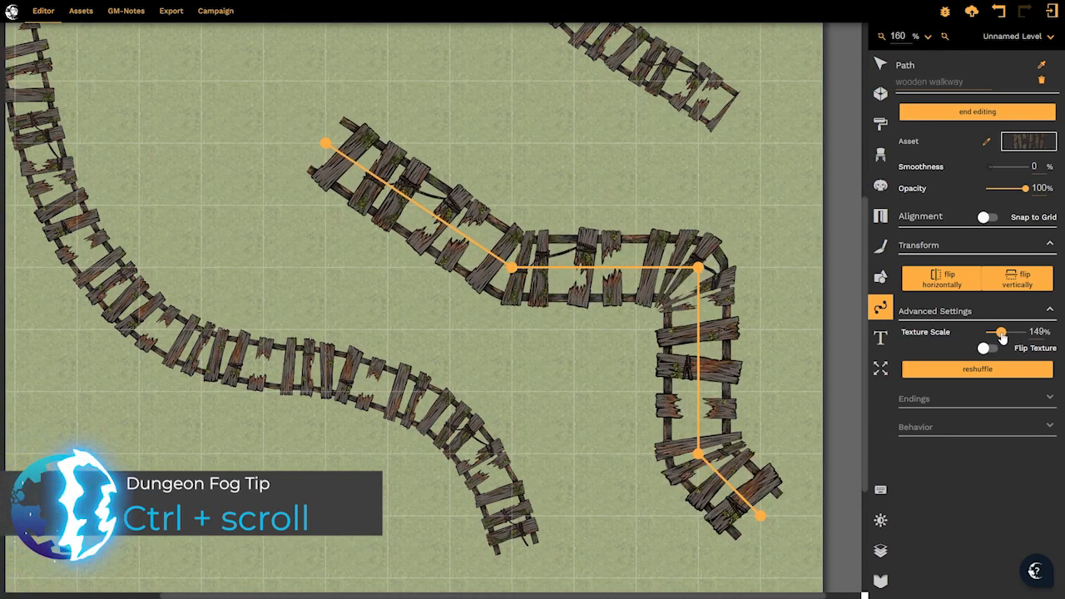
{"action": "left_click_drag", "start_coordinate": [1000, 331], "coordinate": [1006, 331]}
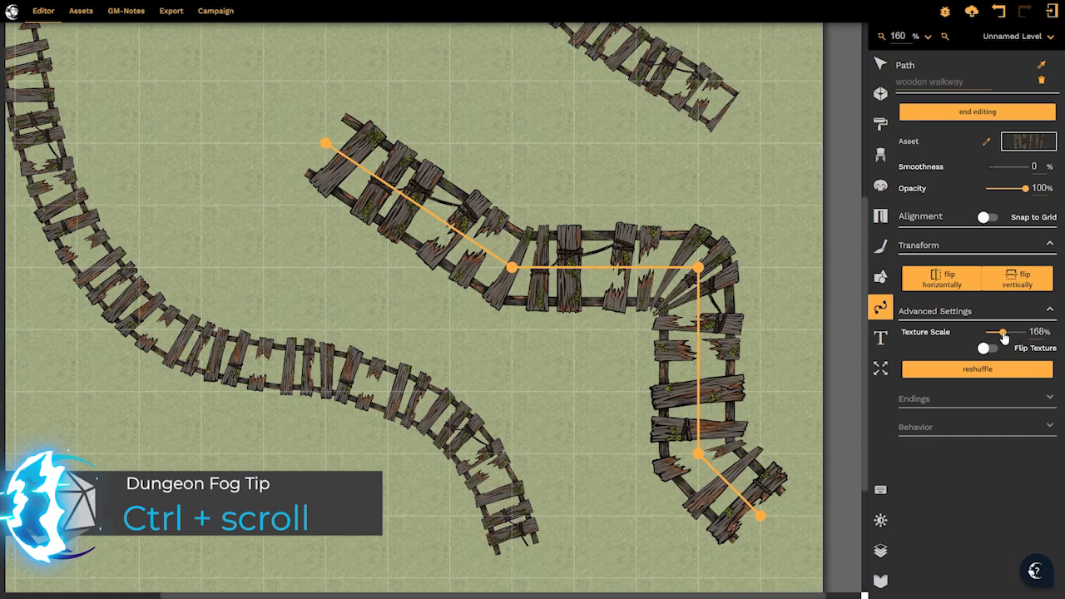
{"action": "left_click_drag", "start_coordinate": [1002, 332], "coordinate": [994, 332]}
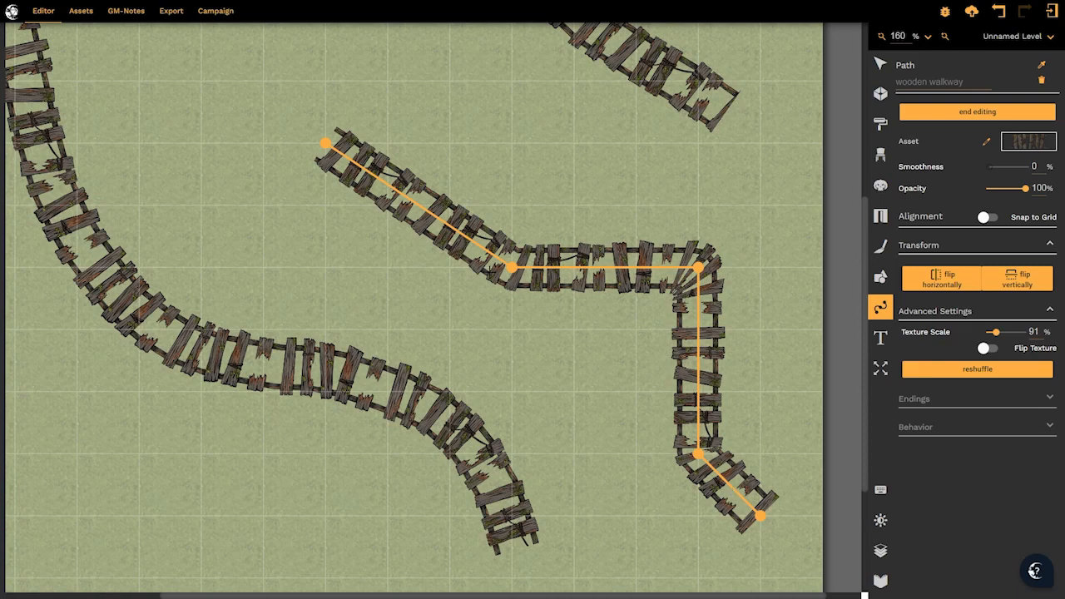
{"action": "left_click_drag", "start_coordinate": [995, 331], "coordinate": [1001, 331]}
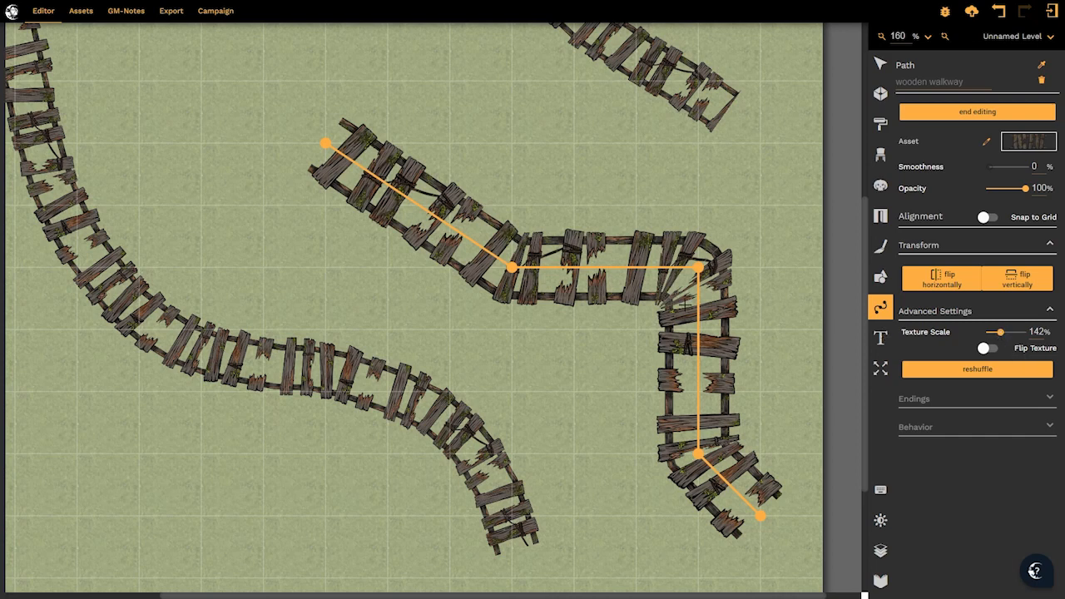
{"action": "left_click", "coordinate": [985, 350]}
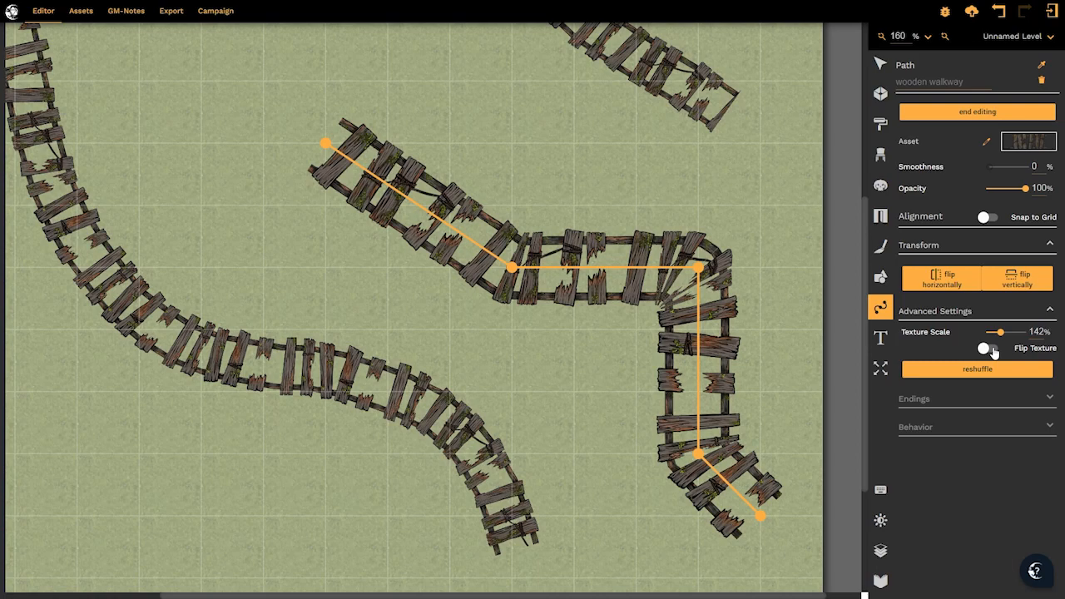
{"action": "left_click", "coordinate": [986, 349]}
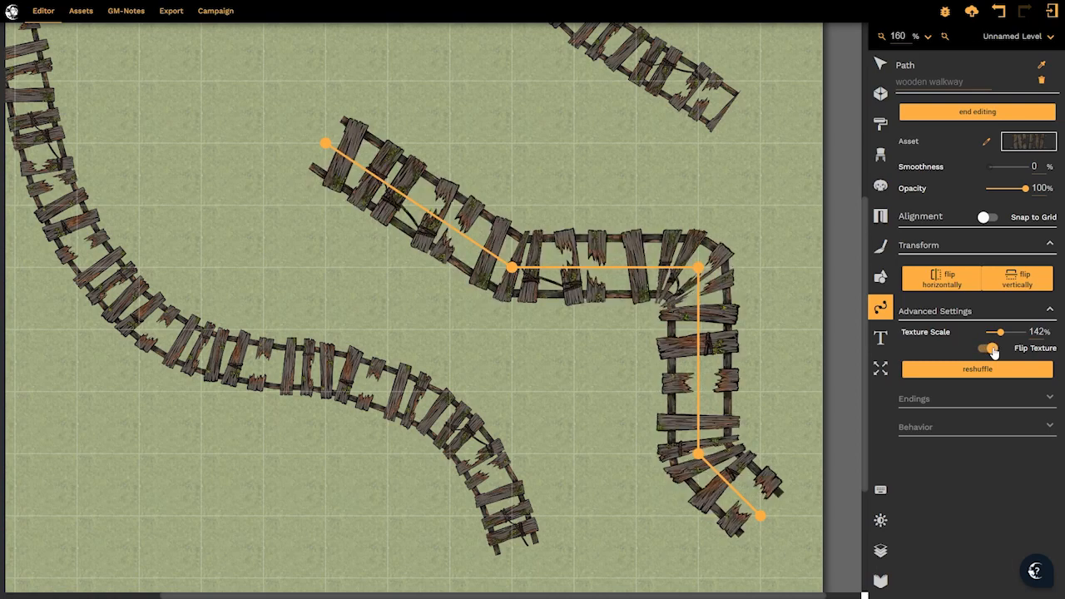
{"action": "left_click", "coordinate": [986, 350]}
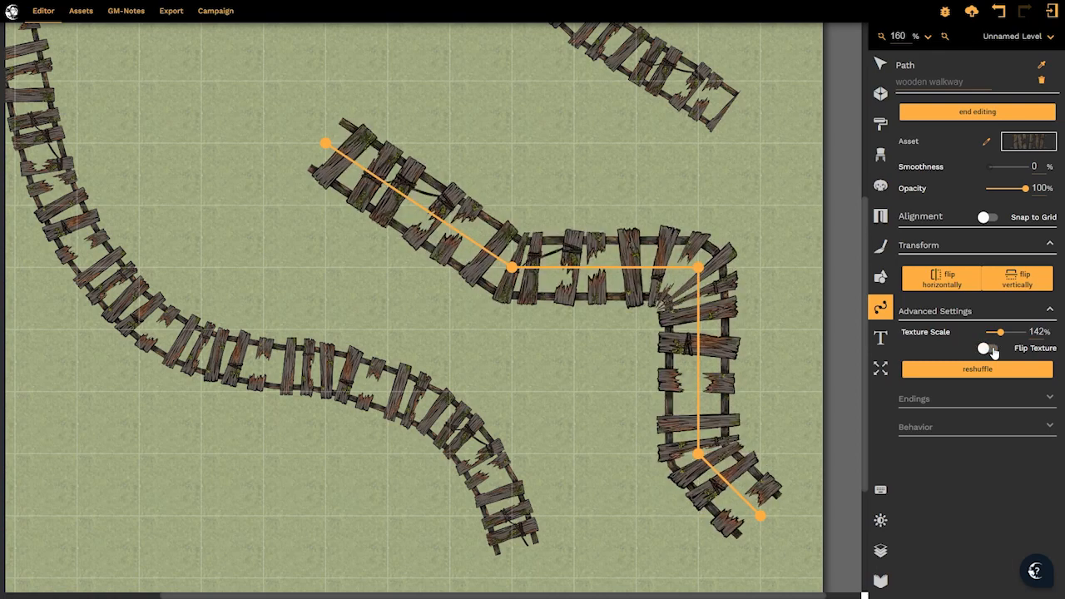
{"action": "left_click", "coordinate": [986, 348]}
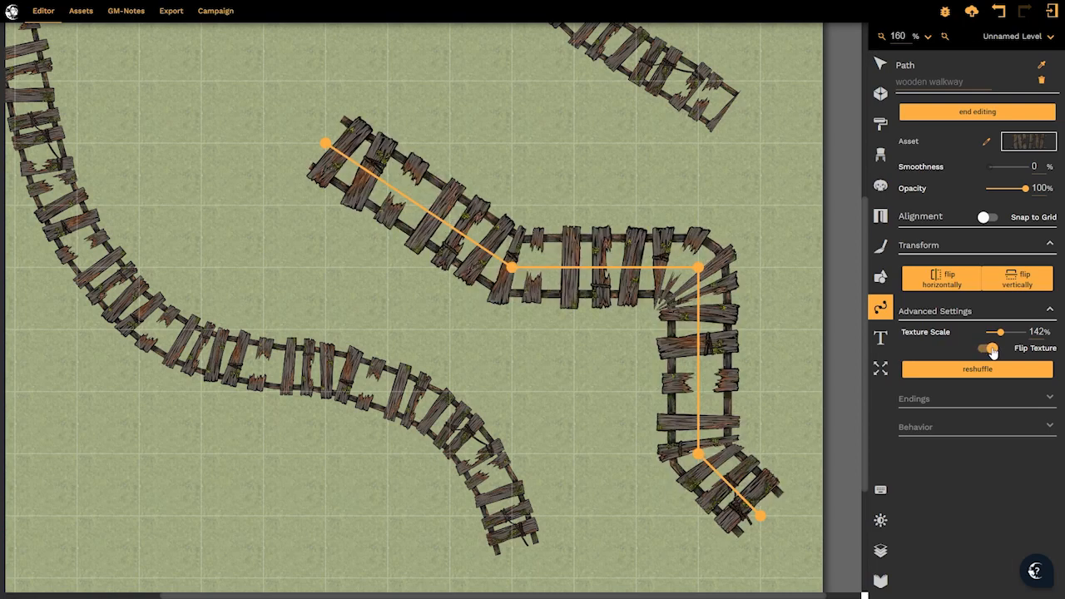
{"action": "left_click", "coordinate": [986, 348]}
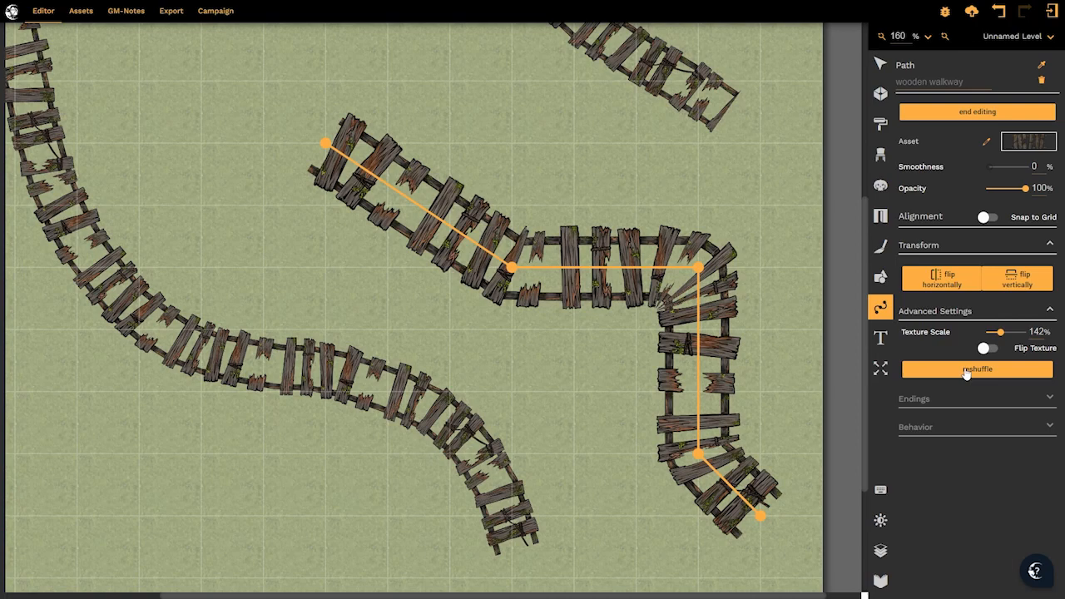
- Reshuffle the walkway's plank arrangement several times until it looks right
{"action": "left_click", "coordinate": [974, 370]}
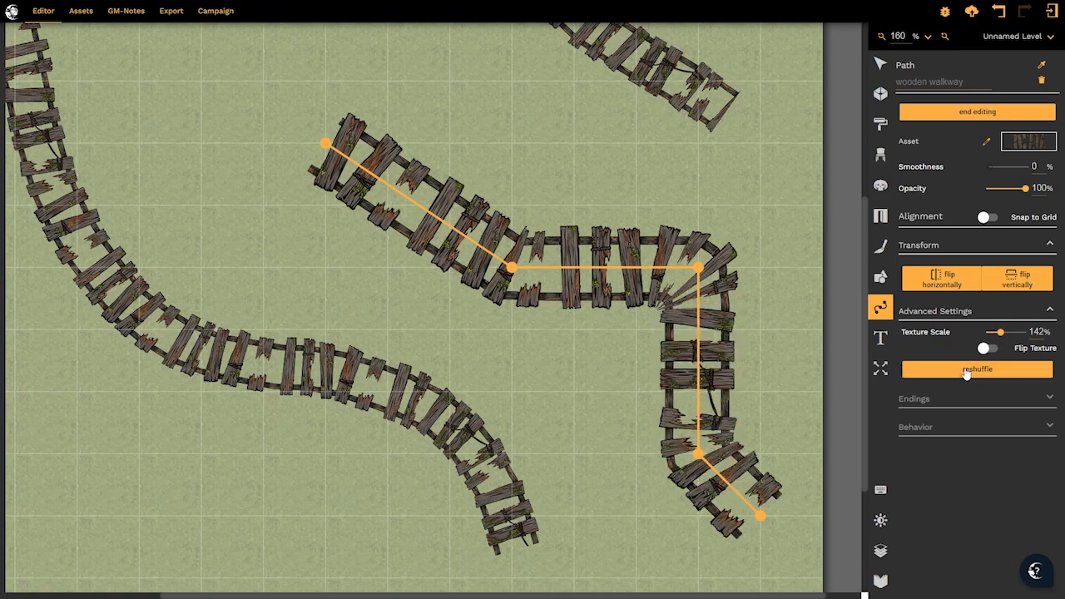
{"action": "left_click", "coordinate": [975, 370]}
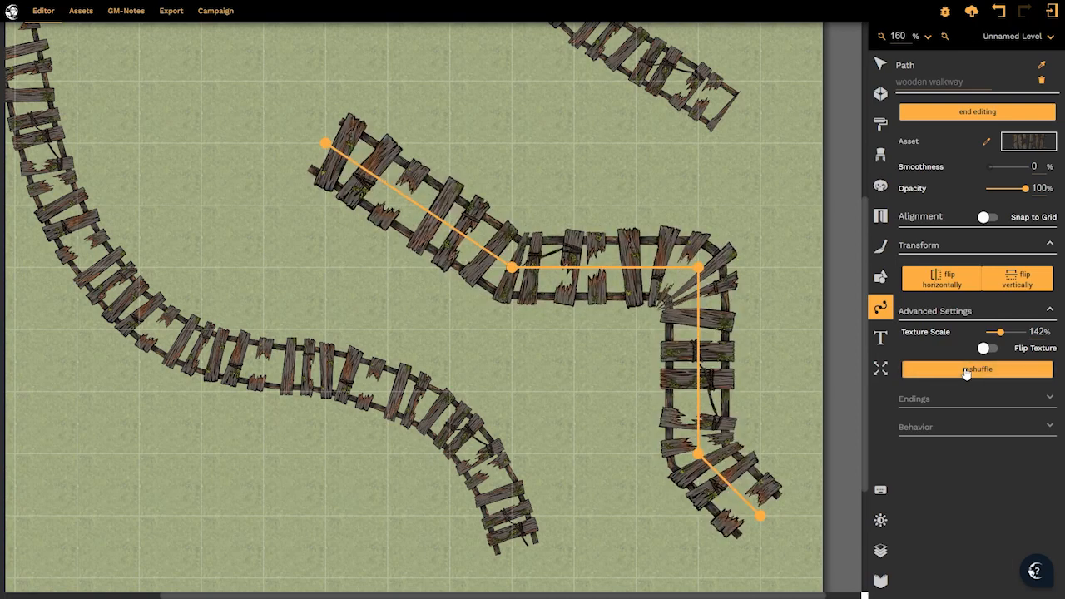
{"action": "left_click", "coordinate": [975, 369]}
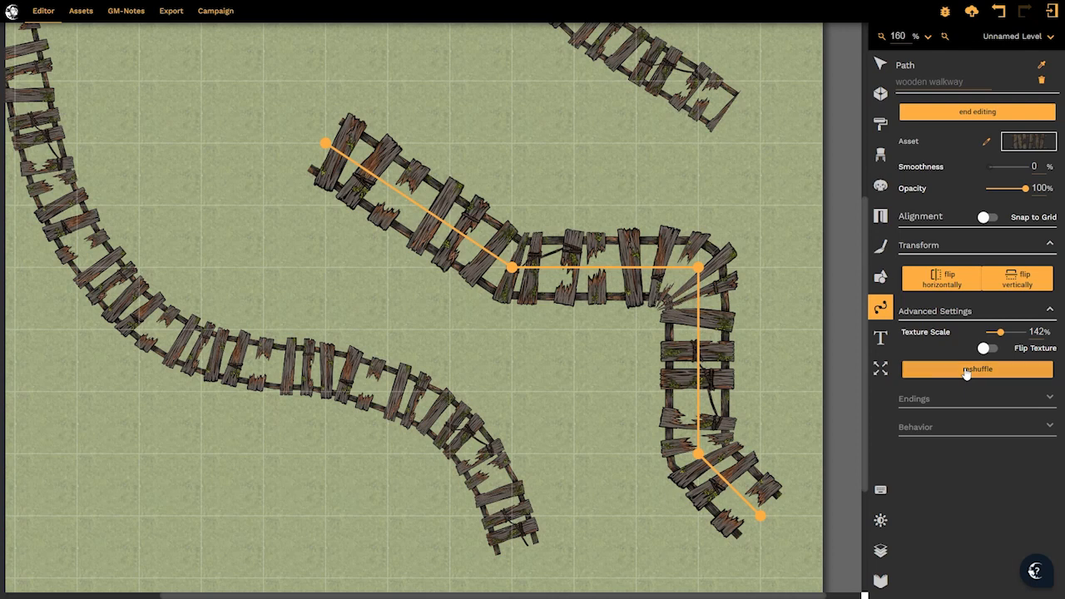
{"action": "left_click", "coordinate": [975, 370]}
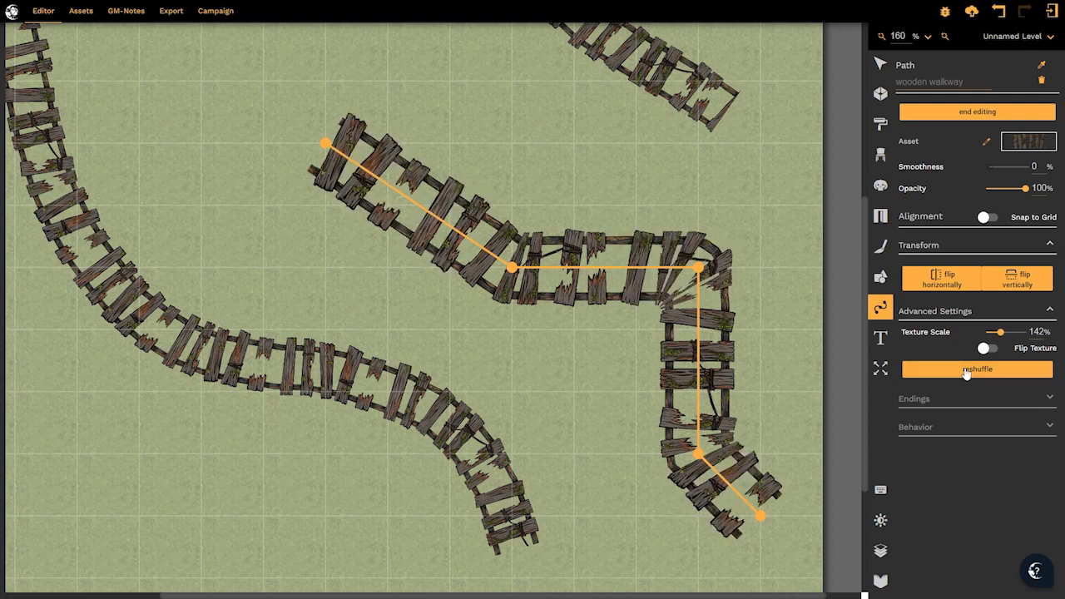
{"action": "left_click", "coordinate": [975, 370]}
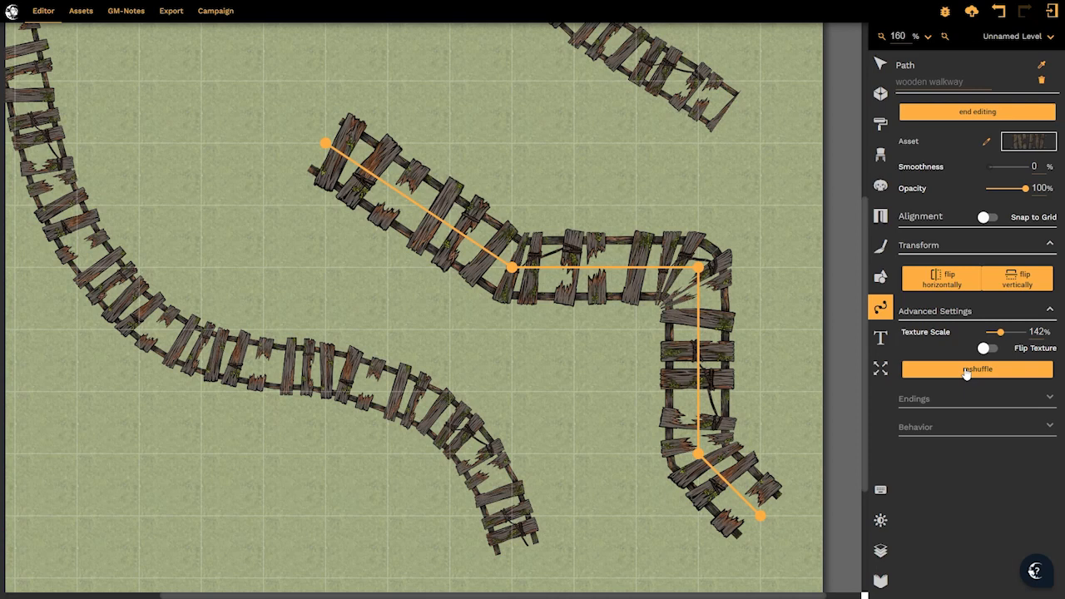
{"action": "mouse_move", "coordinate": [898, 349]}
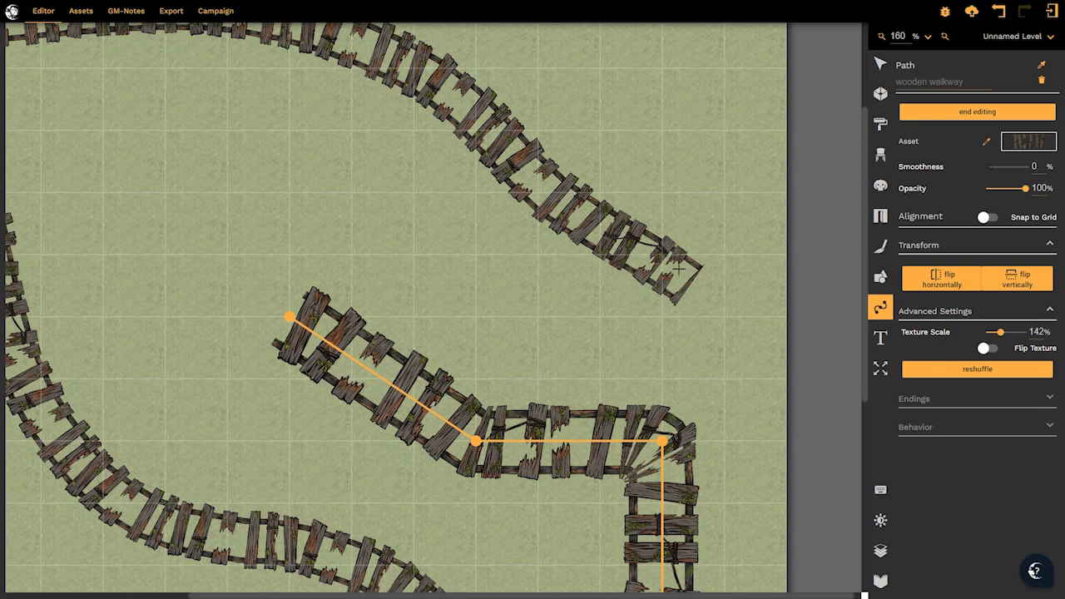
- Select the top curved walkway and show its End style choices: none, shrink, fade
{"action": "left_click", "coordinate": [979, 112]}
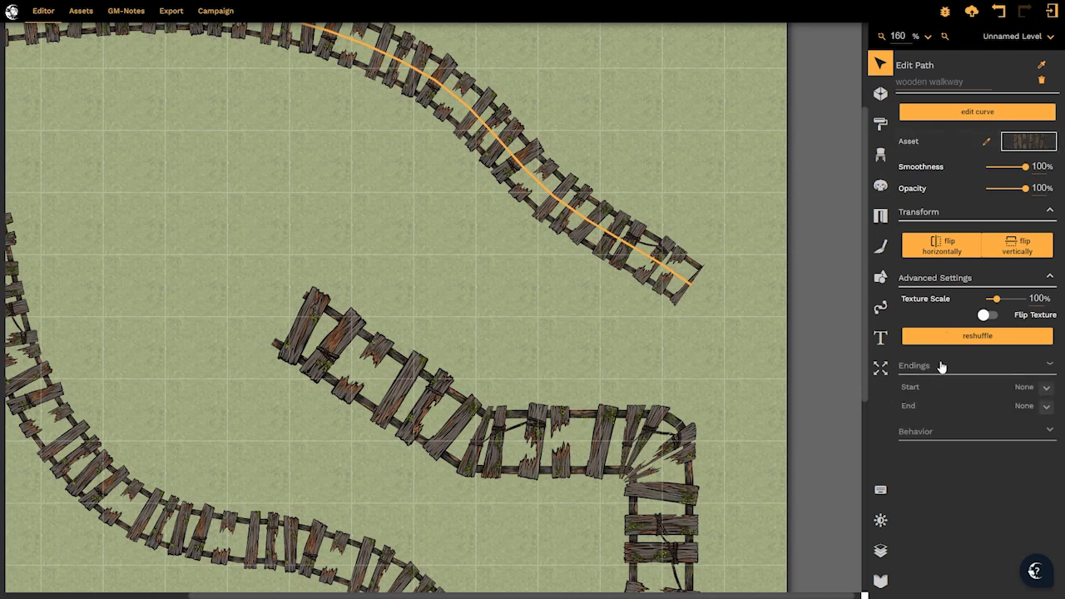
{"action": "mouse_move", "coordinate": [928, 399]}
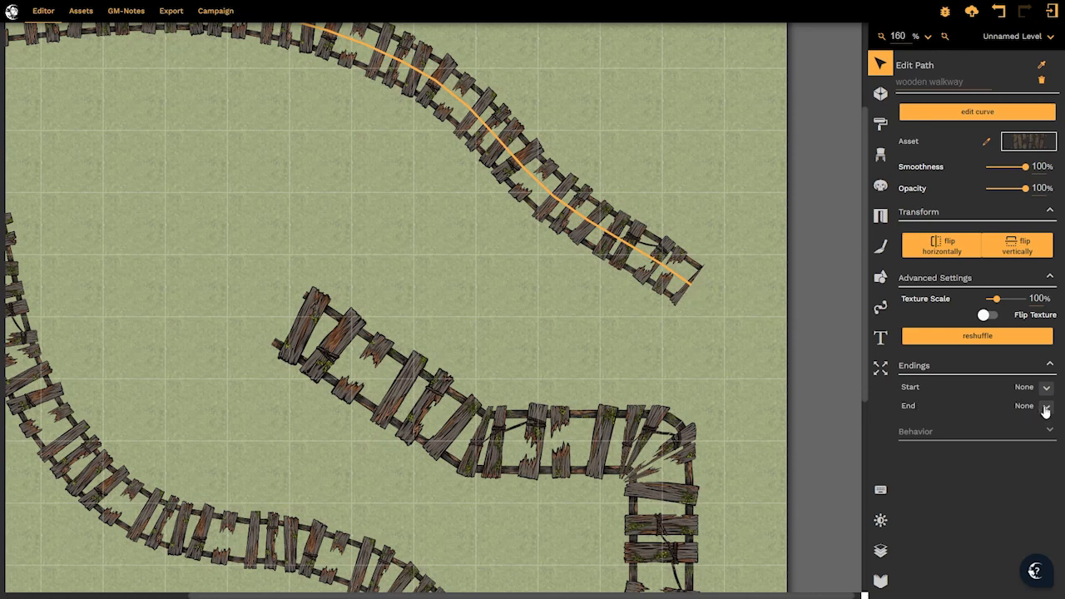
{"action": "left_click", "coordinate": [1047, 406]}
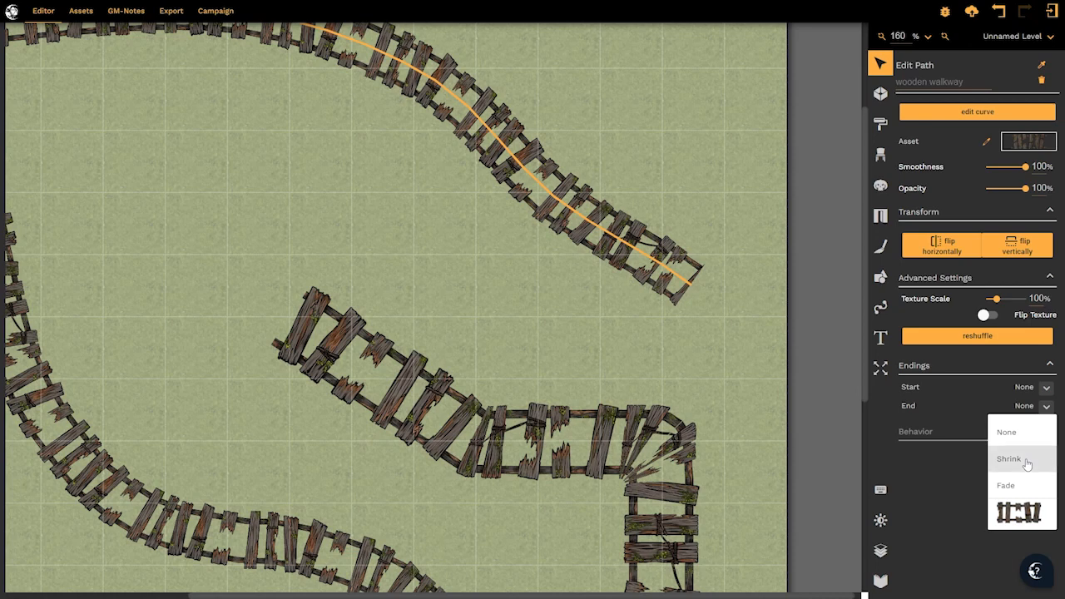
- Set the walkway's end to Shrink, trying distances of 18%, 38% and 78% before 1%
{"action": "left_click", "coordinate": [998, 456]}
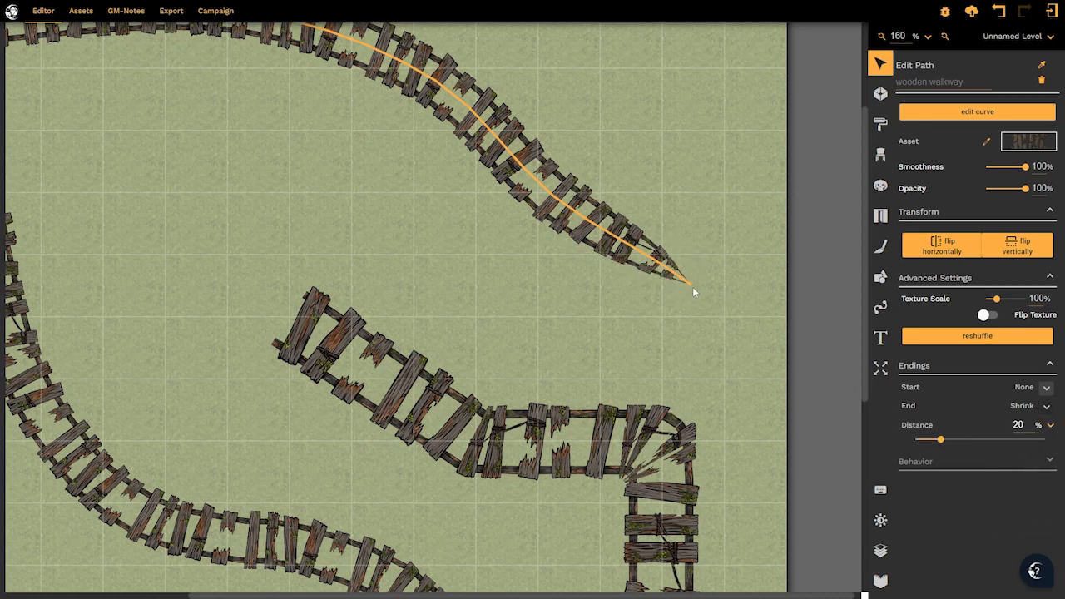
{"action": "left_click_drag", "start_coordinate": [942, 439], "coordinate": [938, 439]}
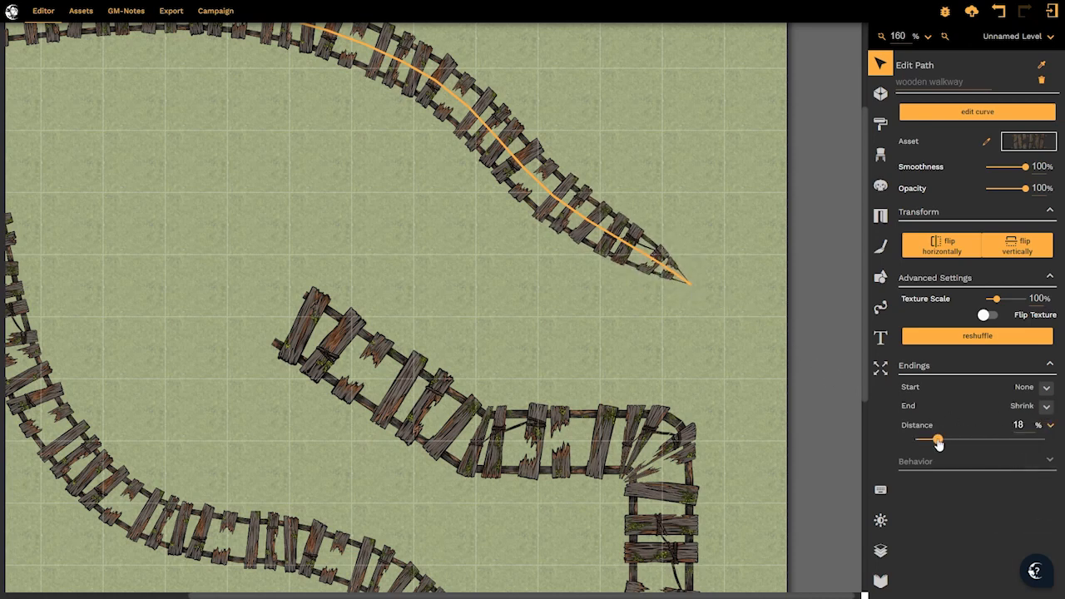
{"action": "left_click_drag", "start_coordinate": [938, 439], "coordinate": [965, 439]}
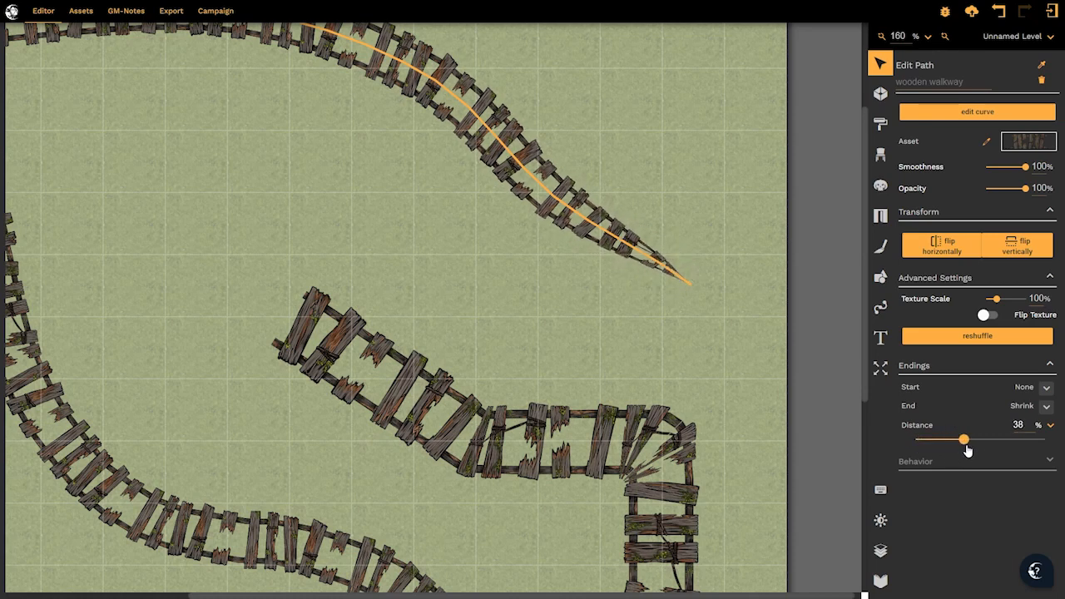
{"action": "left_click_drag", "start_coordinate": [965, 439], "coordinate": [1018, 439]}
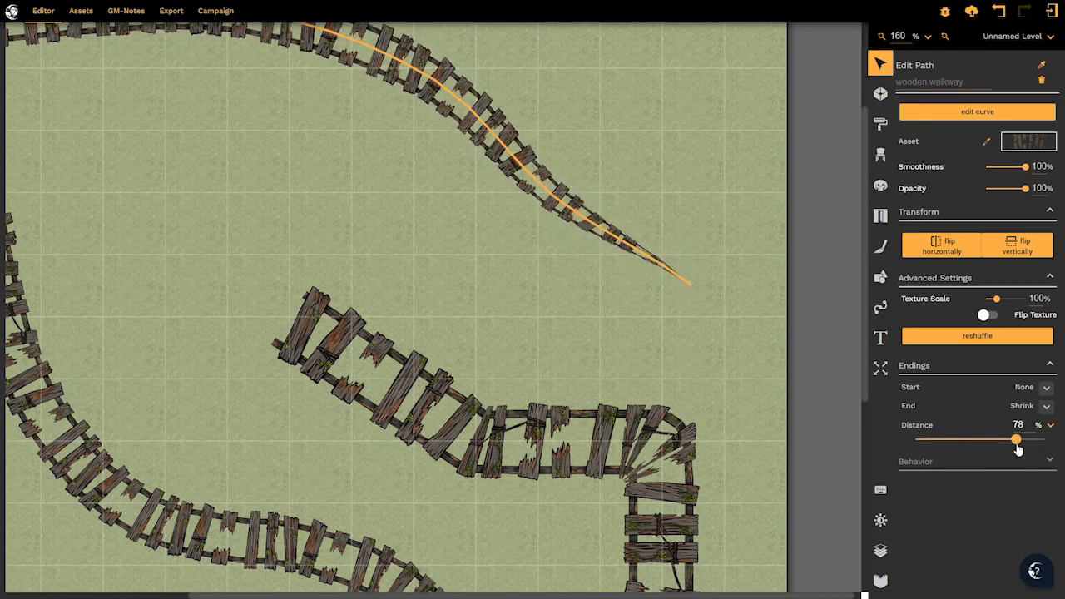
{"action": "left_click_drag", "start_coordinate": [1018, 439], "coordinate": [907, 439]}
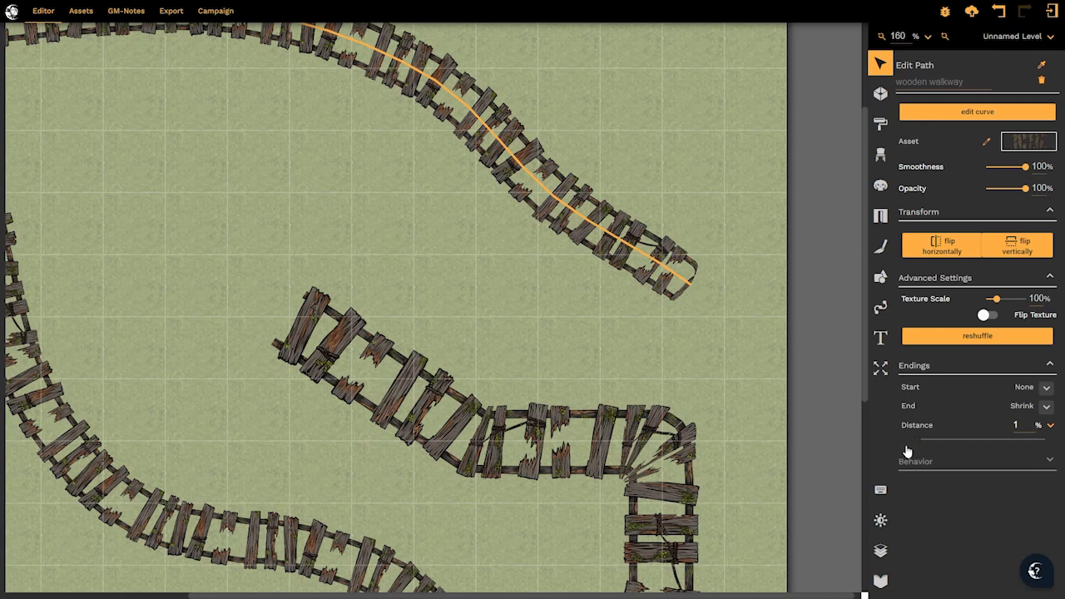
- Switch the walkway's end to a fade and adjust its distance through 40% and 34% down to 1%
{"action": "left_click", "coordinate": [1047, 406]}
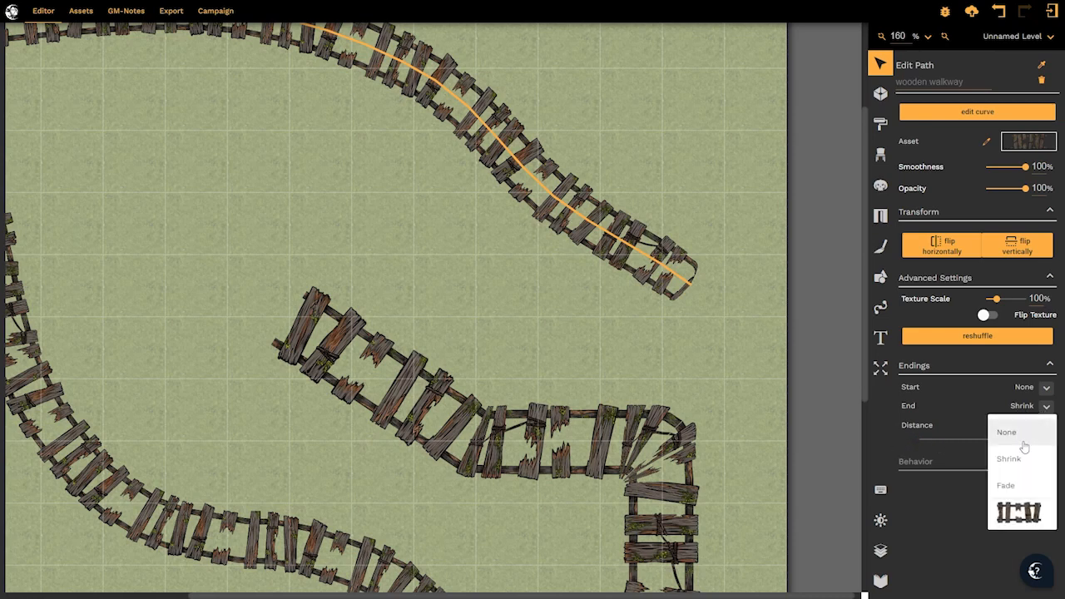
{"action": "left_click", "coordinate": [1005, 486]}
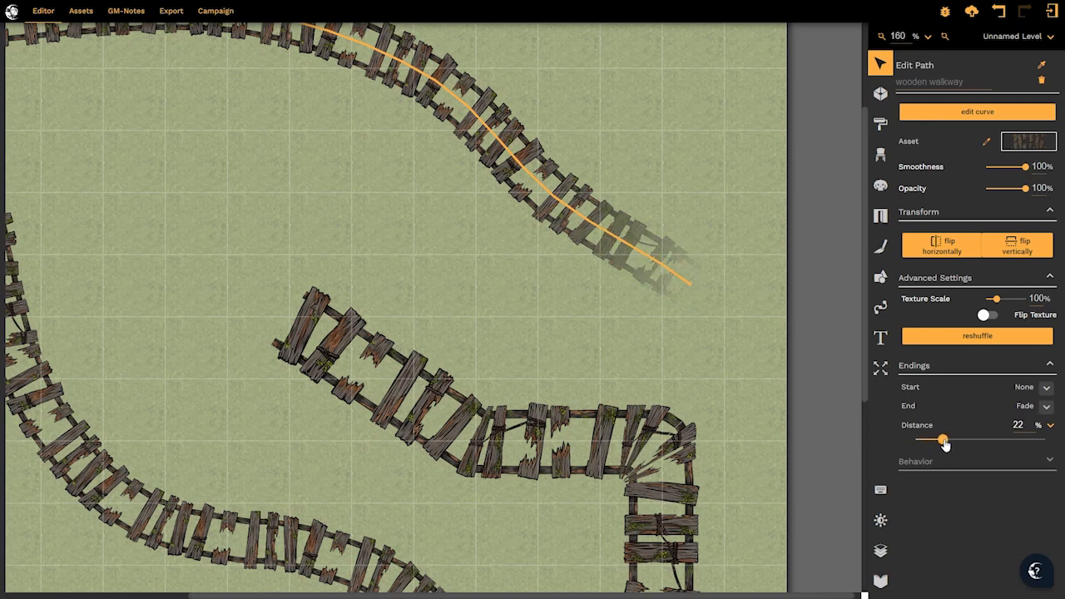
{"action": "left_click_drag", "start_coordinate": [942, 439], "coordinate": [966, 439]}
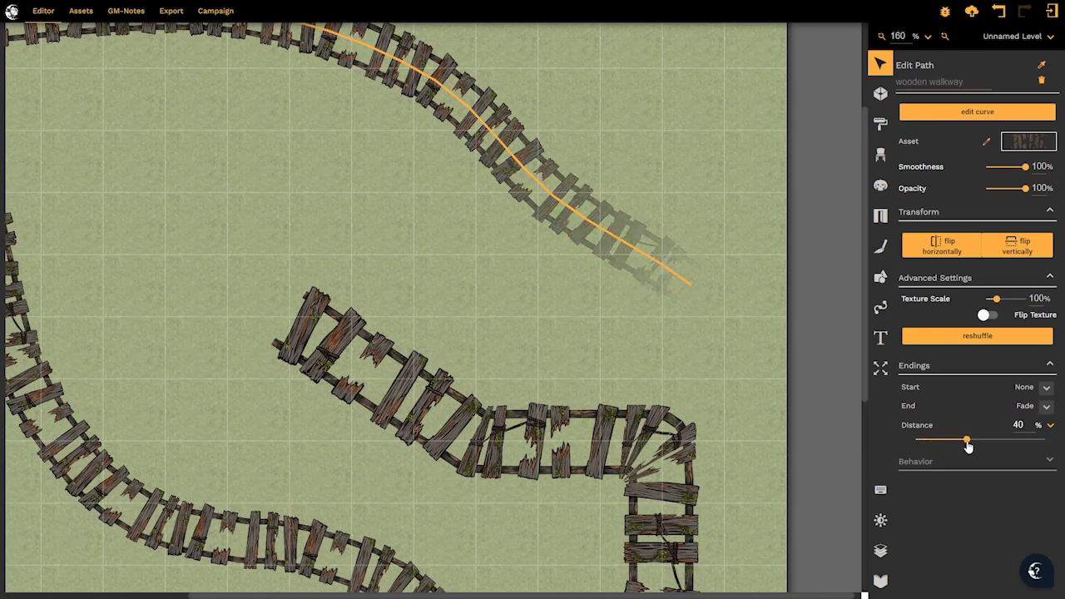
{"action": "left_click_drag", "start_coordinate": [965, 439], "coordinate": [958, 439]}
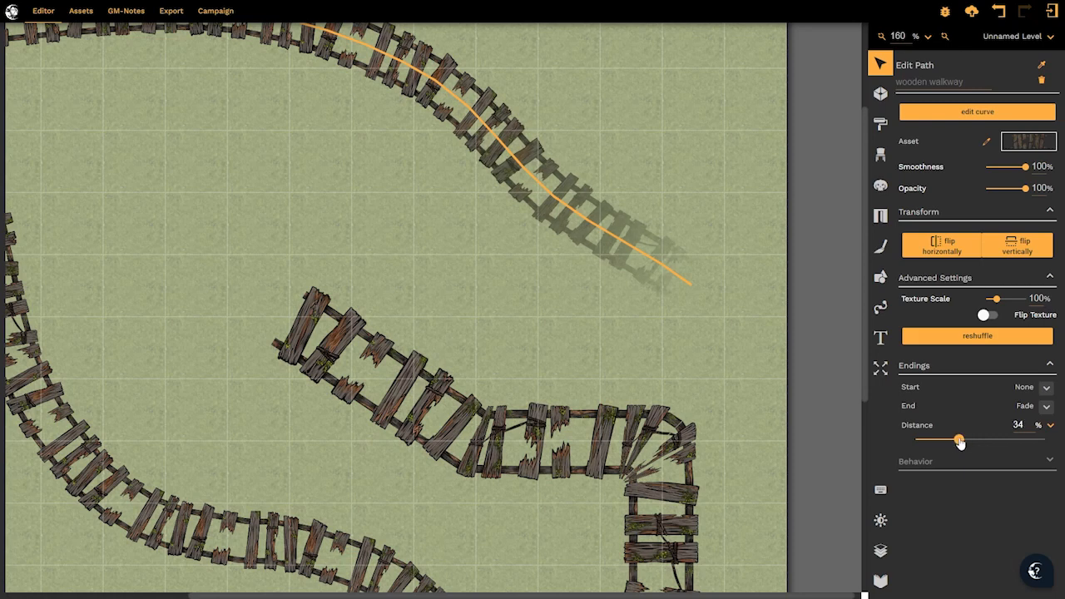
{"action": "left_click_drag", "start_coordinate": [958, 439], "coordinate": [915, 439]}
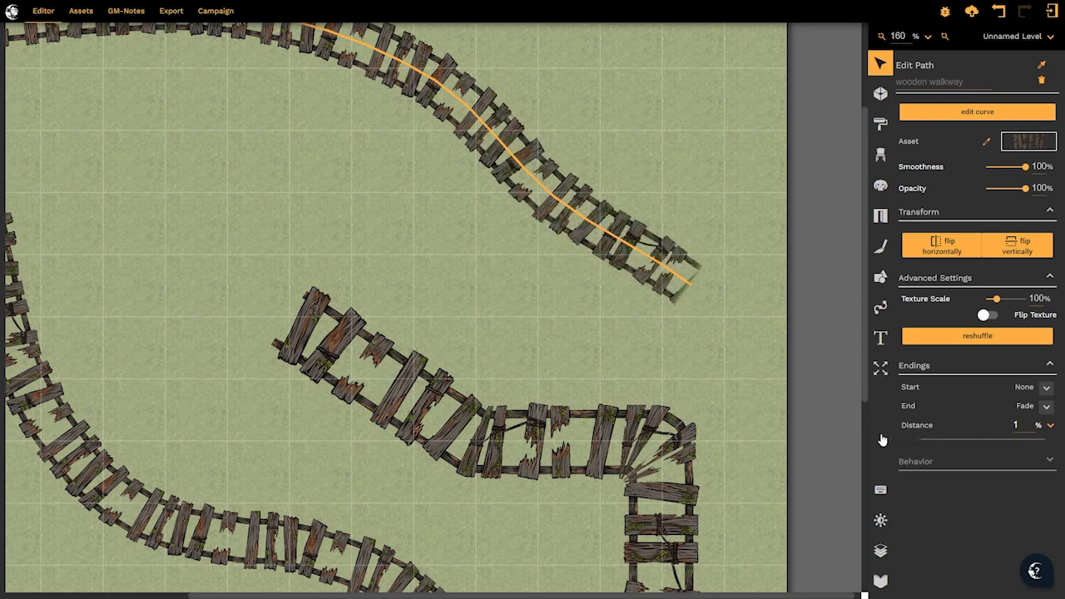
{"action": "left_click", "coordinate": [1045, 405]}
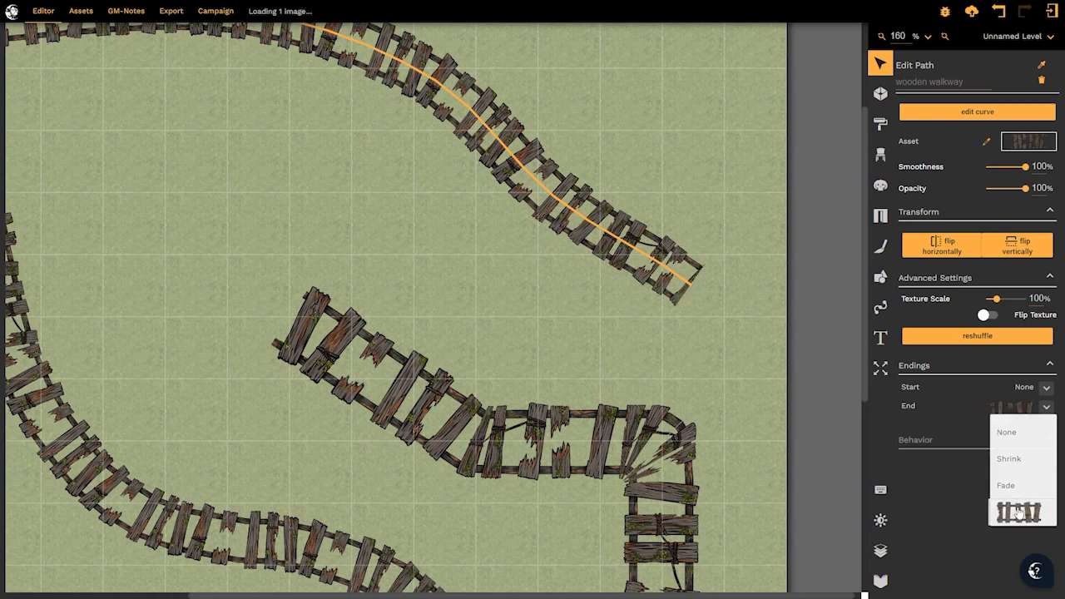
- Set the walkway's End style to the plank image cap instead of fading
{"action": "left_click", "coordinate": [1018, 512]}
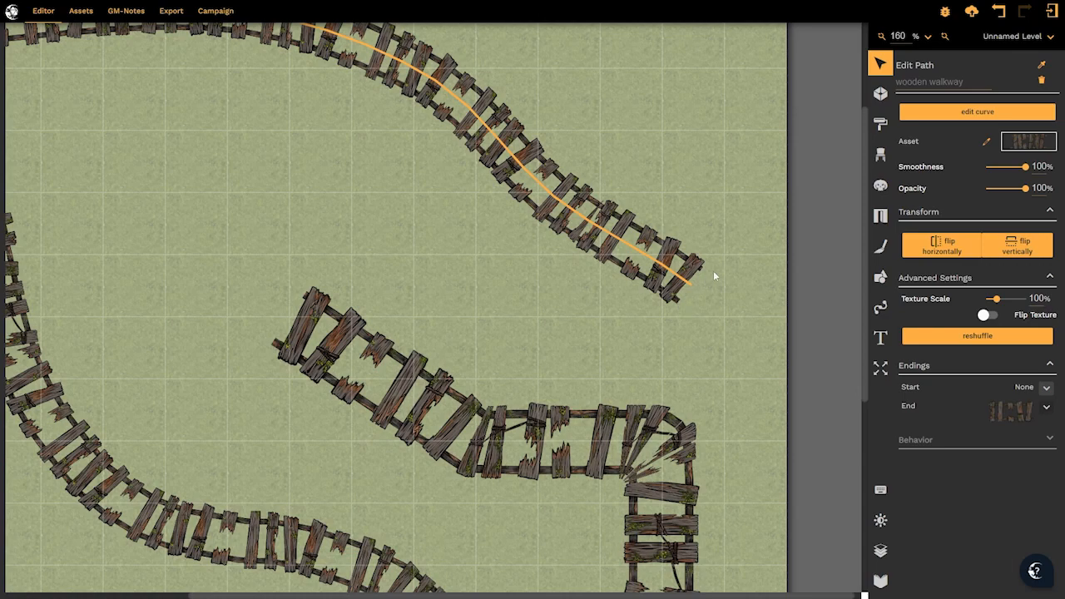
{"action": "mouse_move", "coordinate": [682, 316]}
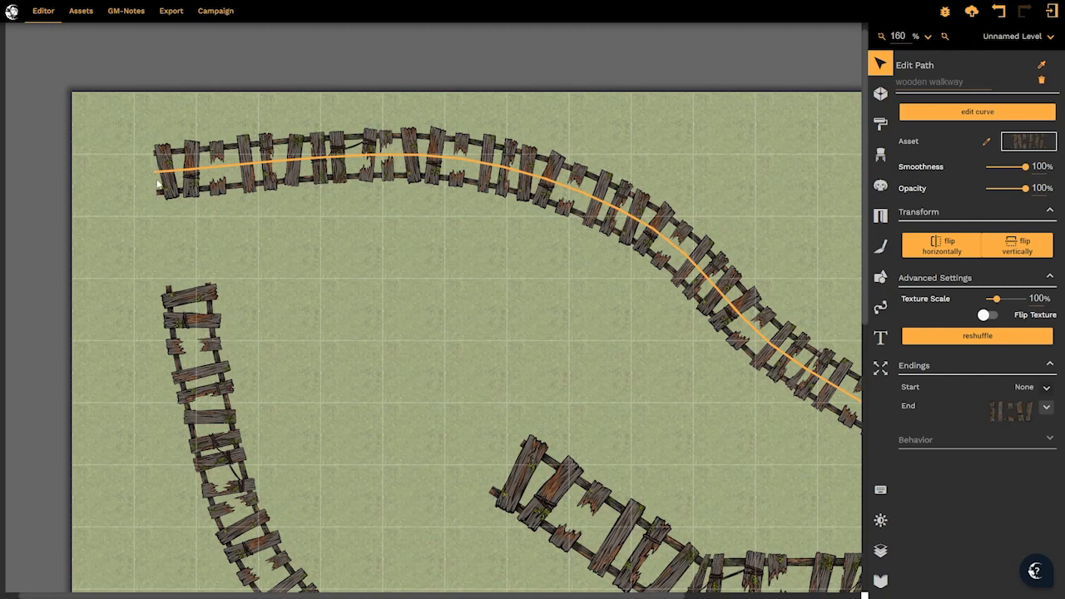
{"action": "mouse_move", "coordinate": [818, 301]}
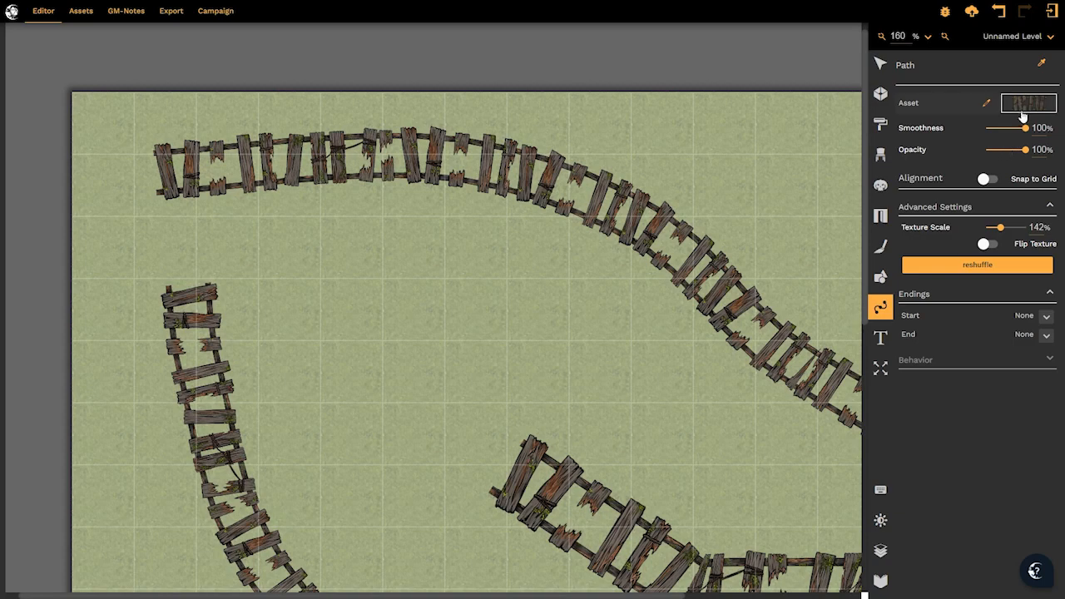
- Choose 'bridge' from the Outdoor assets and draw a bridge path across the map's middle
{"action": "left_click", "coordinate": [1025, 103]}
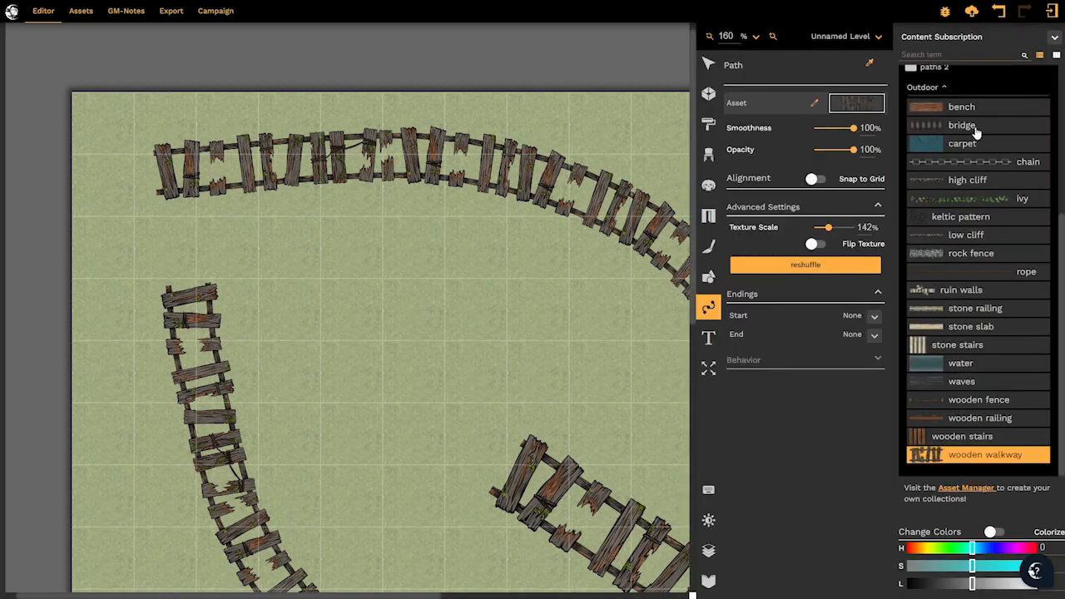
{"action": "left_click", "coordinate": [961, 125]}
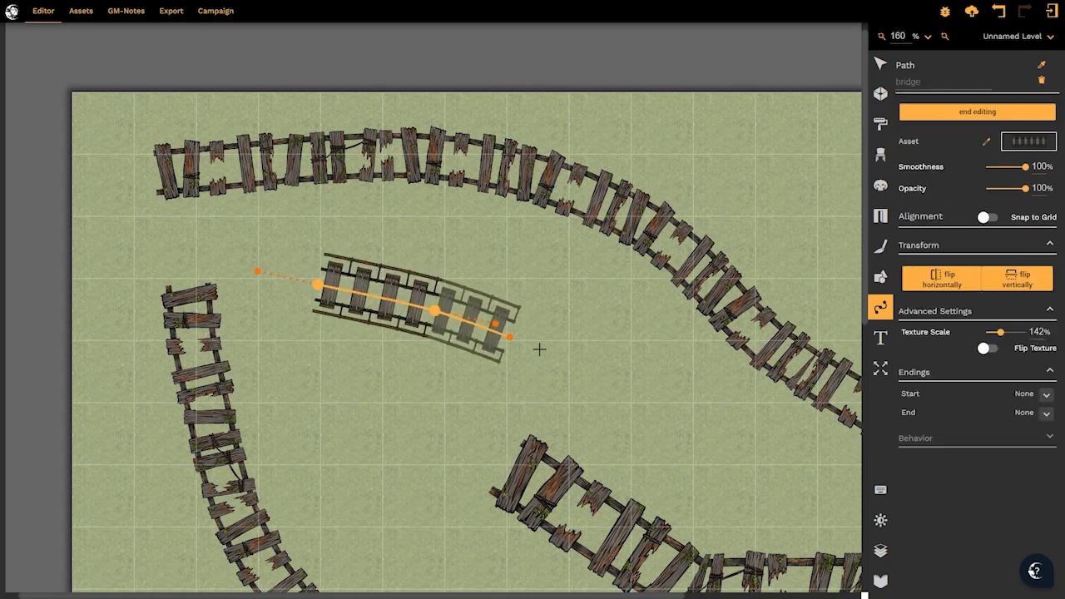
{"action": "left_click_drag", "start_coordinate": [513, 336], "coordinate": [619, 375]}
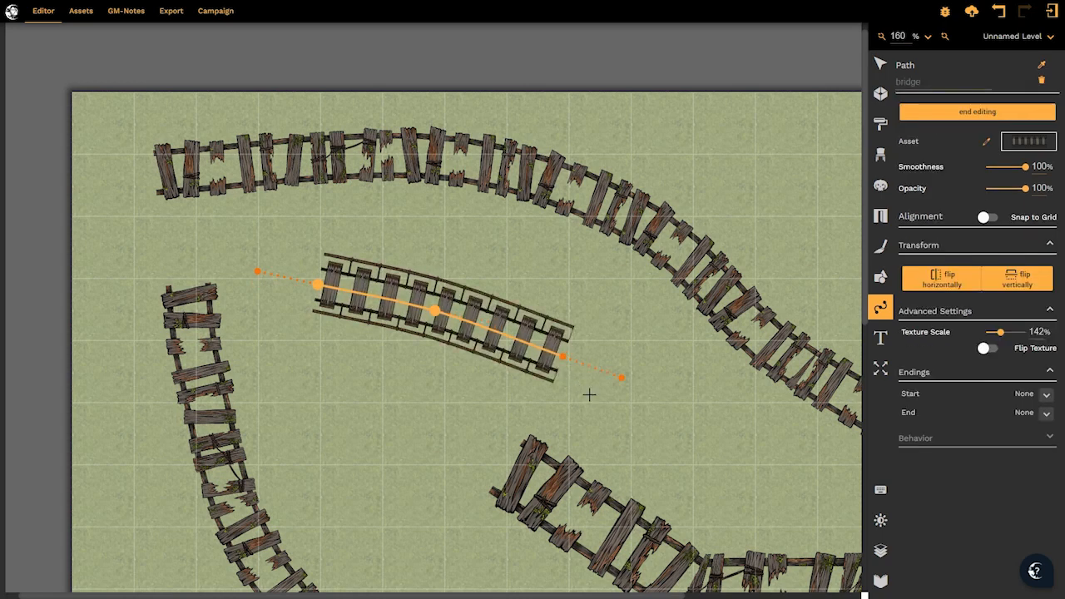
{"action": "mouse_move", "coordinate": [526, 381]}
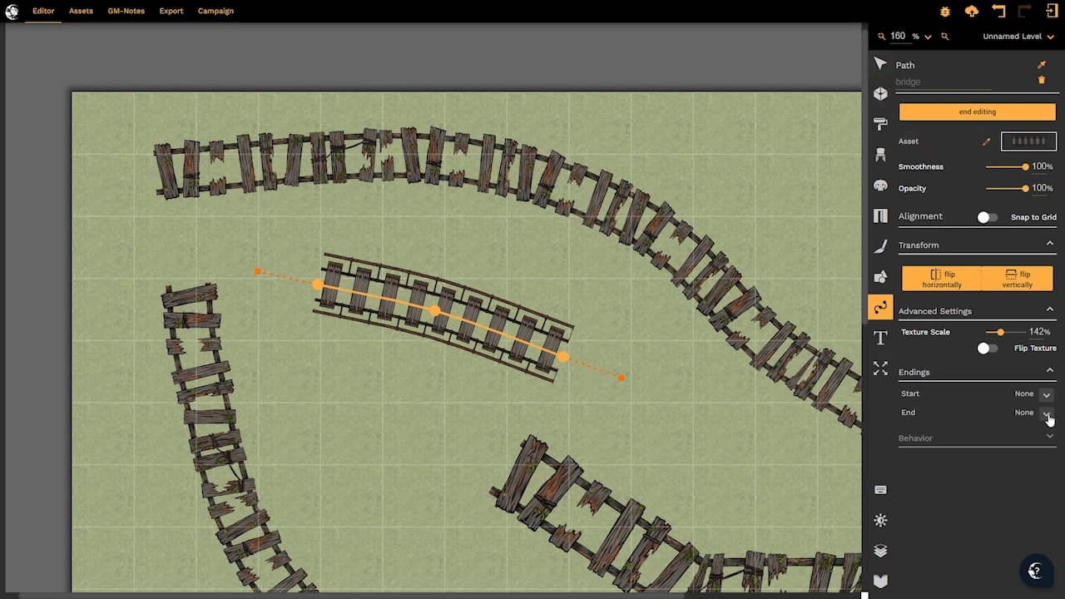
- Set the bridge's End to the post image cap and choose the same cap for its Start
{"action": "left_click", "coordinate": [1047, 413]}
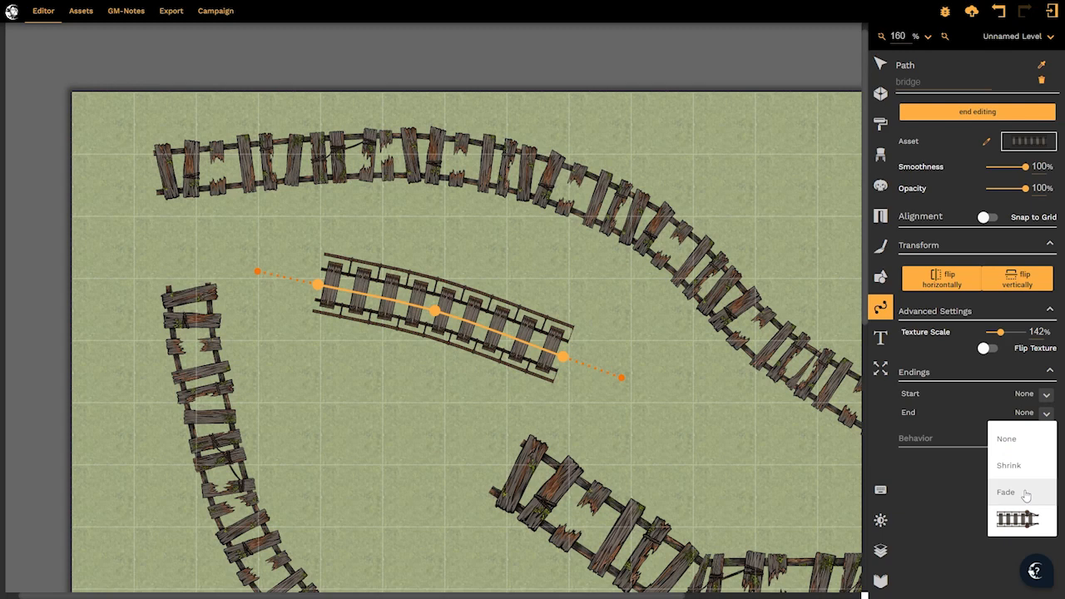
{"action": "mouse_move", "coordinate": [1018, 526]}
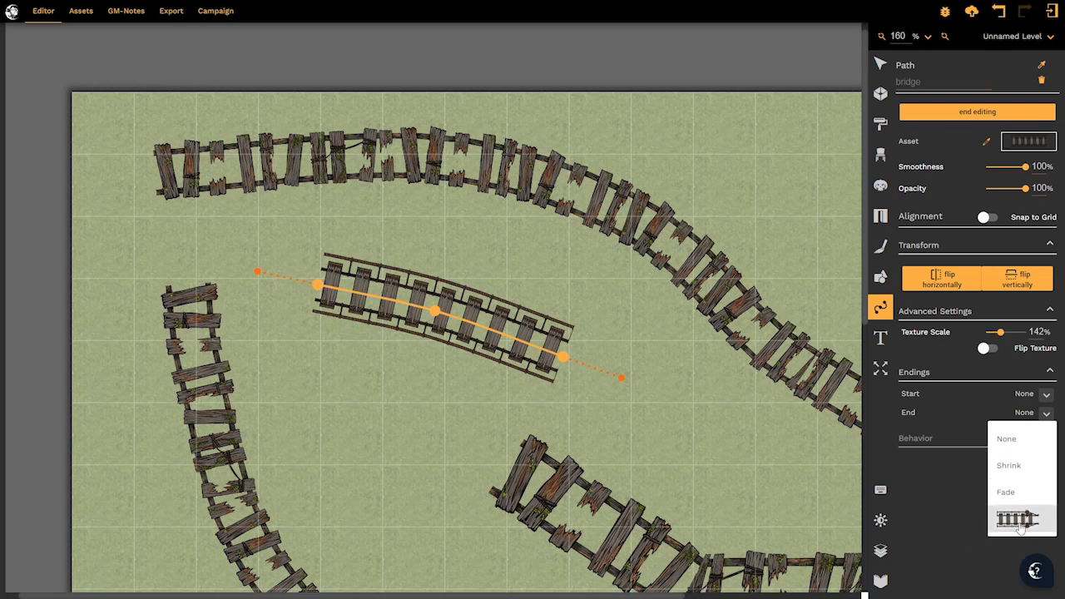
{"action": "left_click", "coordinate": [1018, 519]}
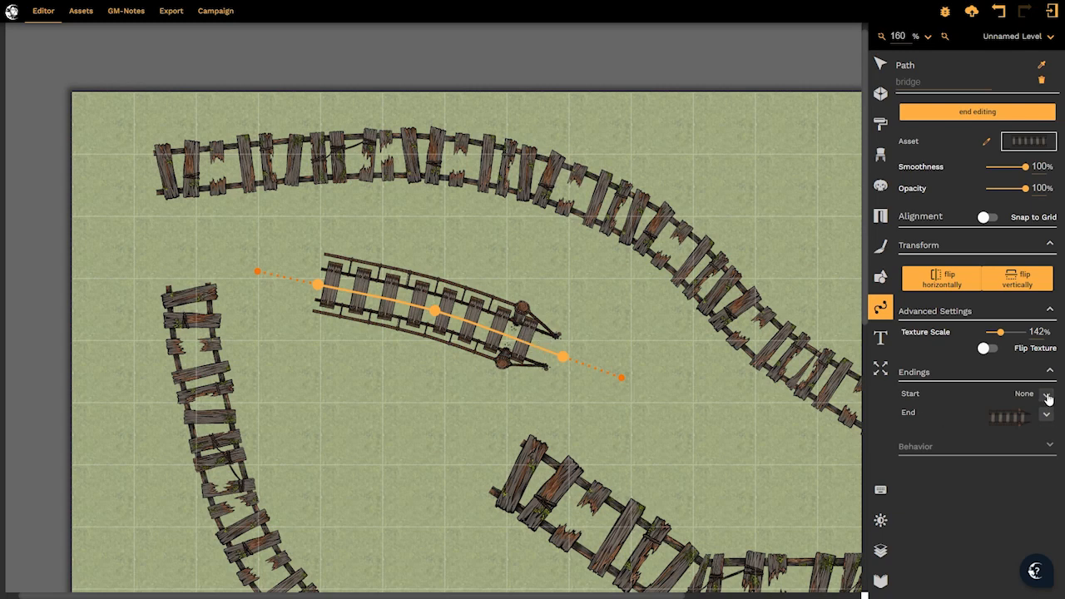
{"action": "left_click", "coordinate": [1046, 392]}
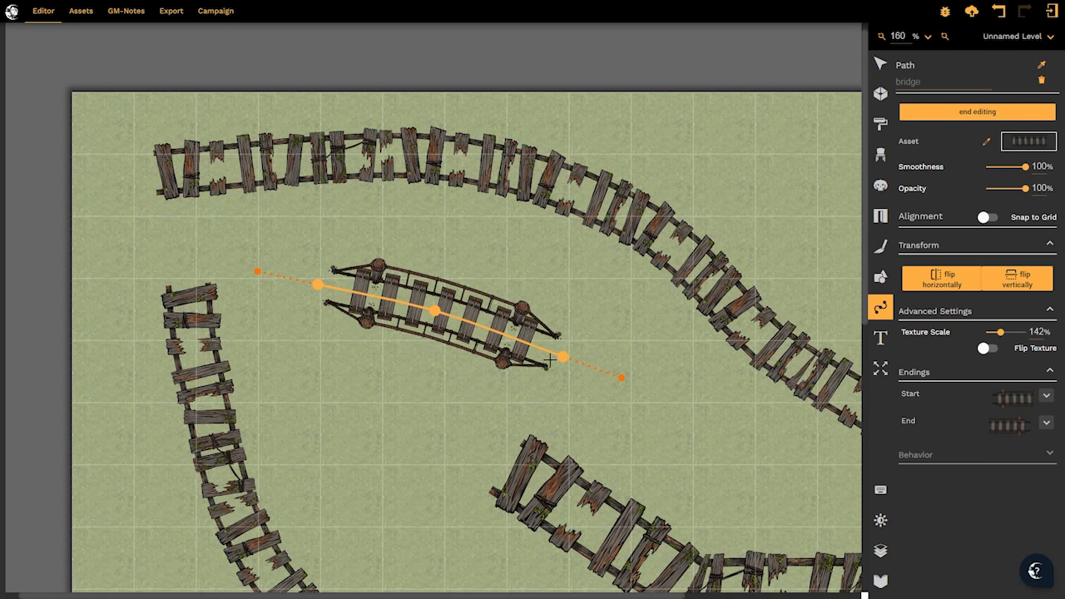
- Extend the bridge's end right and start left, bending its middle into an S curve
{"action": "left_click_drag", "start_coordinate": [562, 358], "coordinate": [658, 408]}
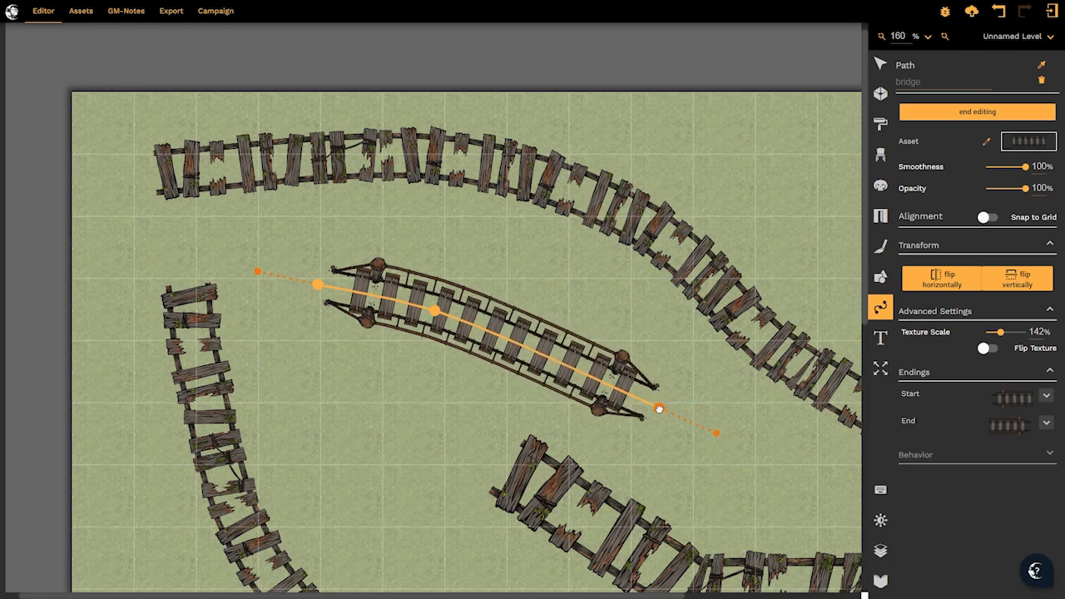
{"action": "left_click_drag", "start_coordinate": [316, 283], "coordinate": [252, 269]}
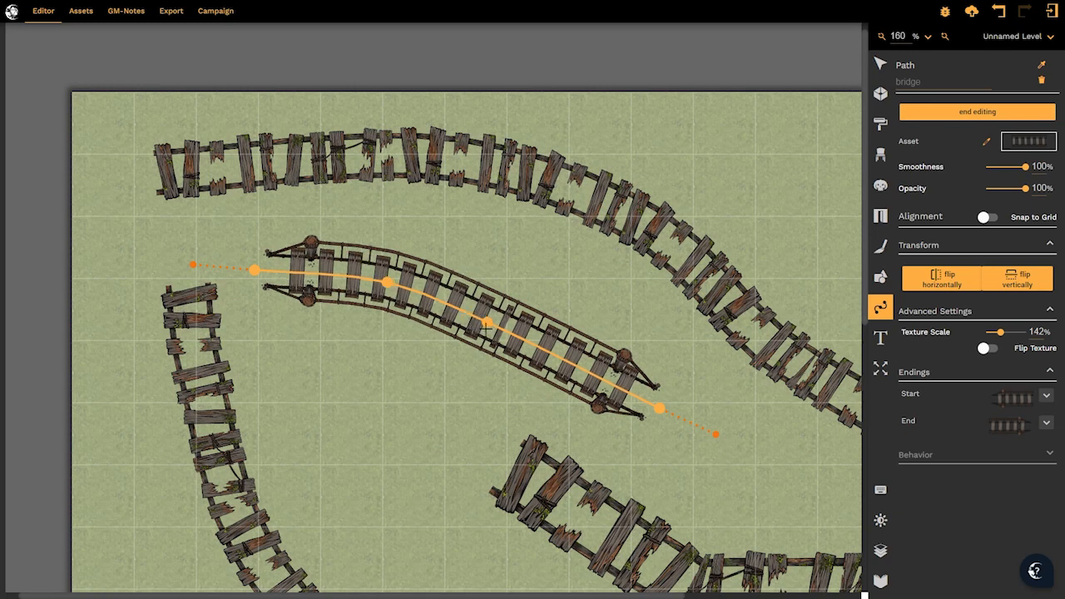
{"action": "left_click_drag", "start_coordinate": [485, 323], "coordinate": [463, 361]}
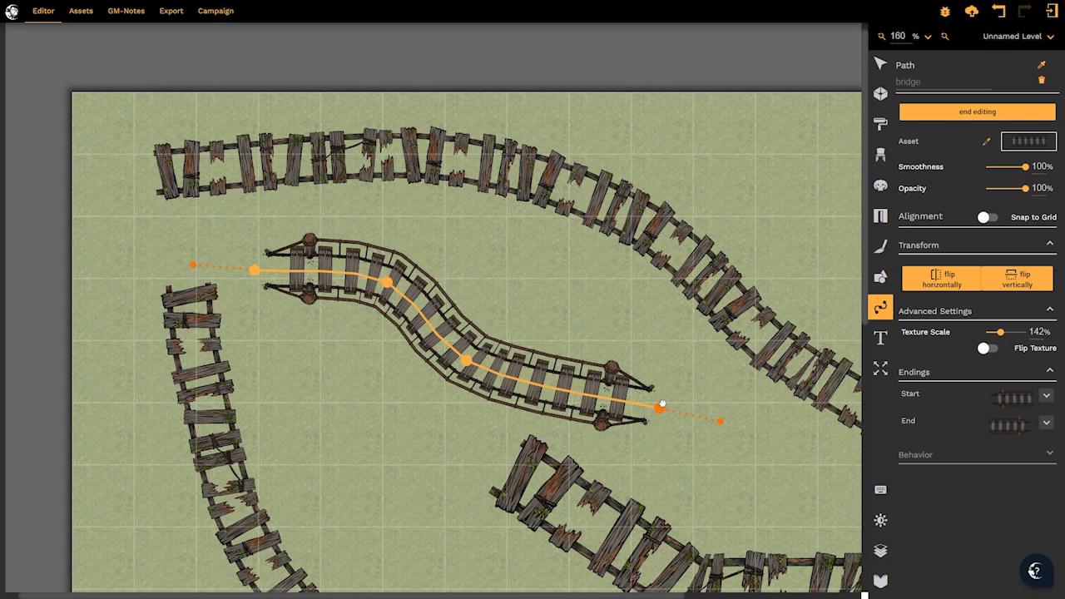
{"action": "left_click_drag", "start_coordinate": [645, 404], "coordinate": [688, 384]}
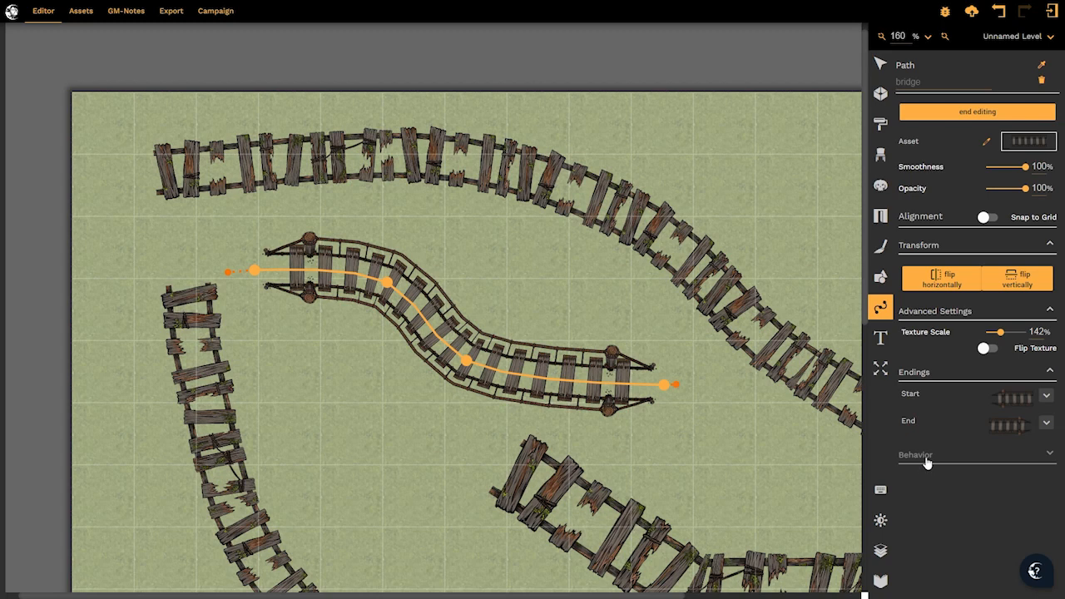
- Toggle Map Decoration, Above Walls, Concealed and Trapped on and off, leaving all disabled
{"action": "left_click", "coordinate": [914, 454]}
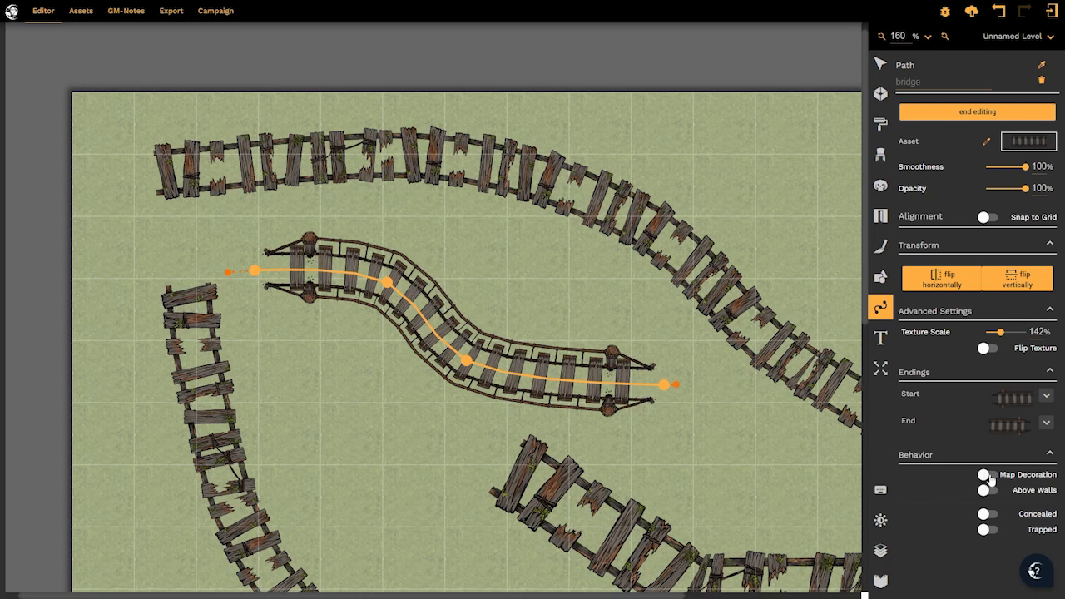
{"action": "left_click", "coordinate": [985, 476]}
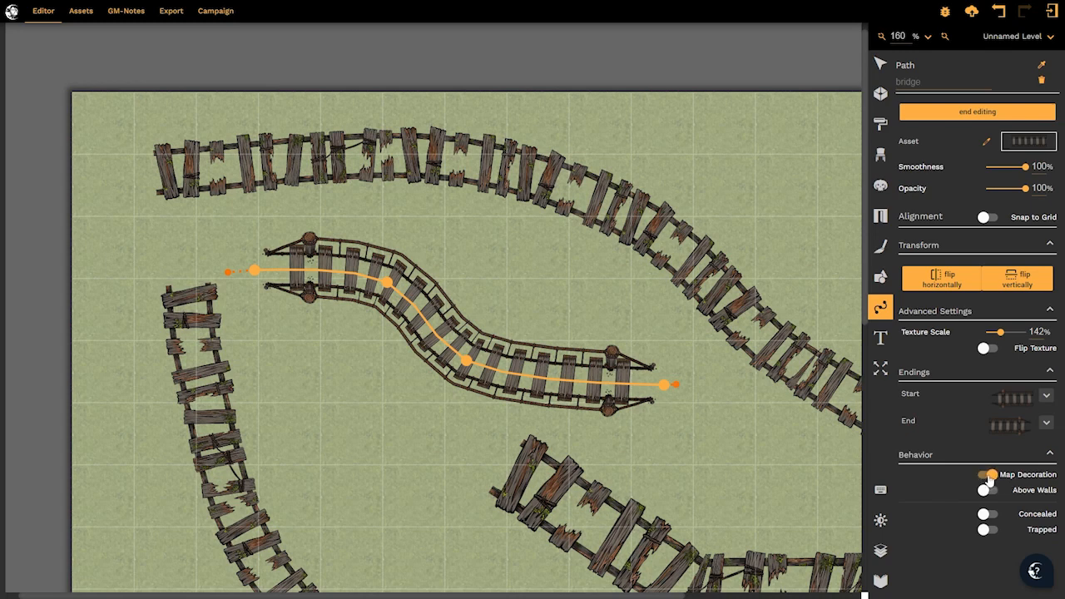
{"action": "left_click", "coordinate": [982, 476]}
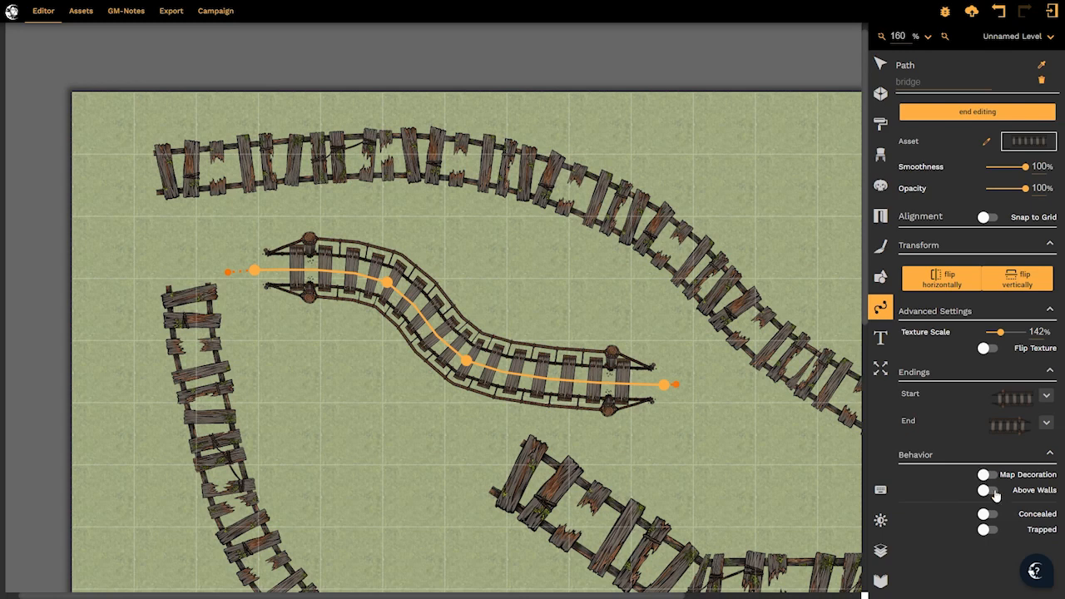
{"action": "left_click", "coordinate": [988, 489]}
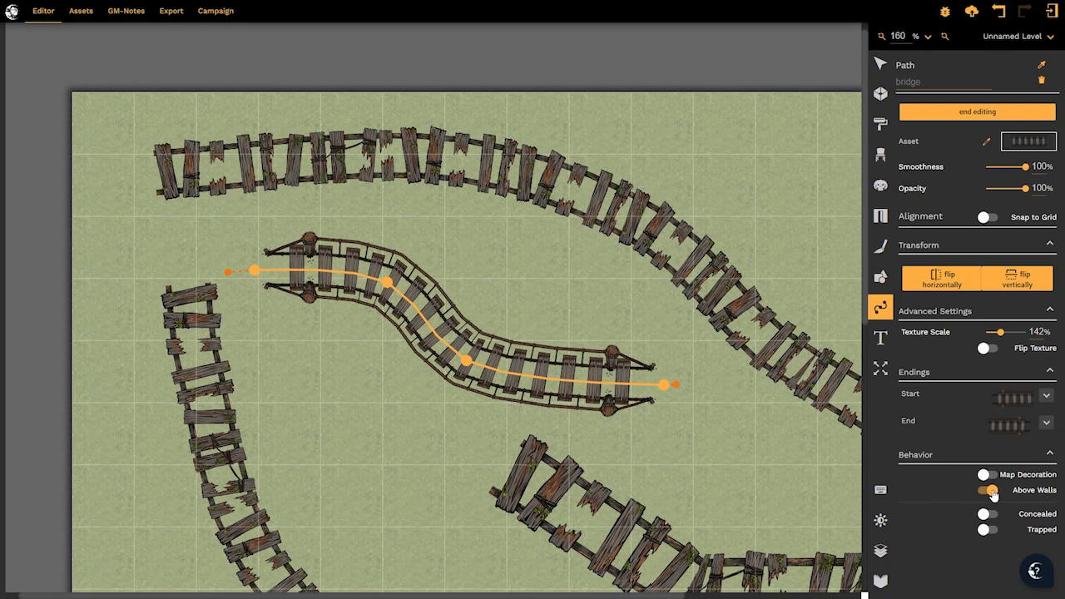
{"action": "left_click", "coordinate": [989, 489]}
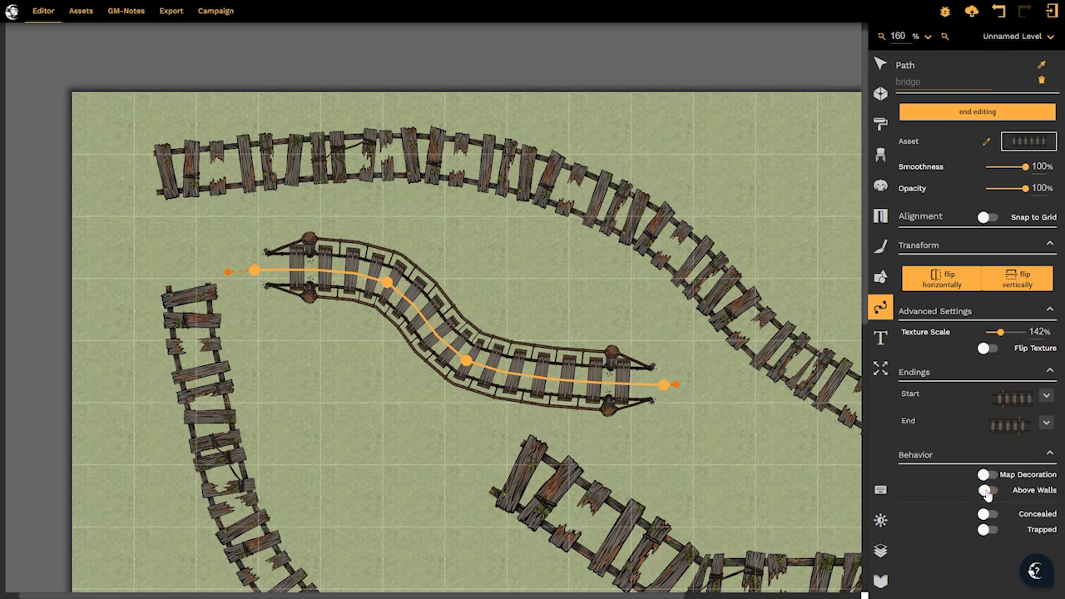
{"action": "left_click", "coordinate": [984, 514]}
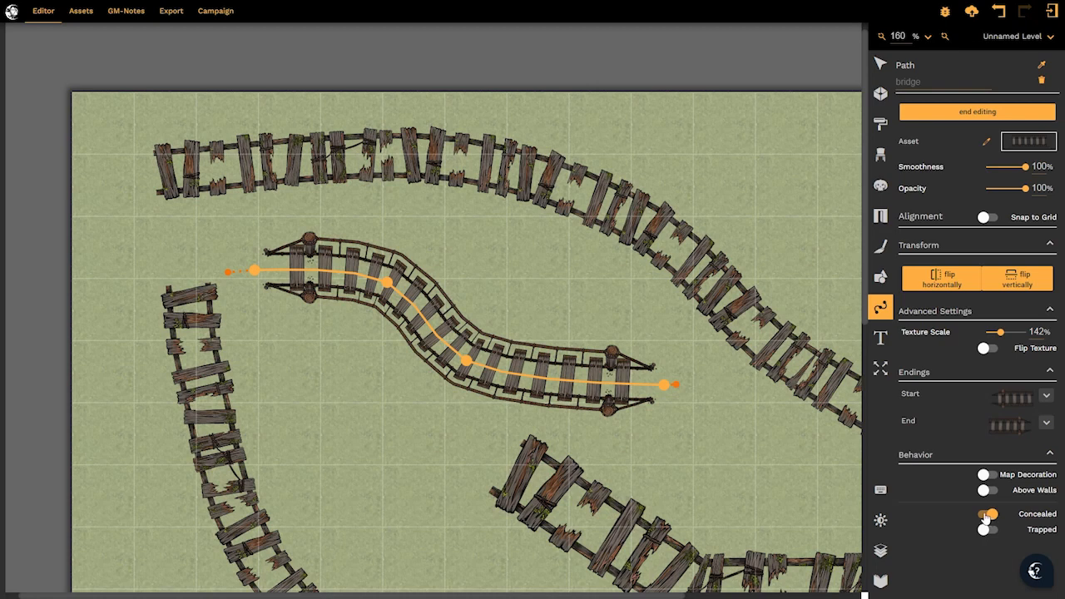
{"action": "left_click", "coordinate": [986, 529]}
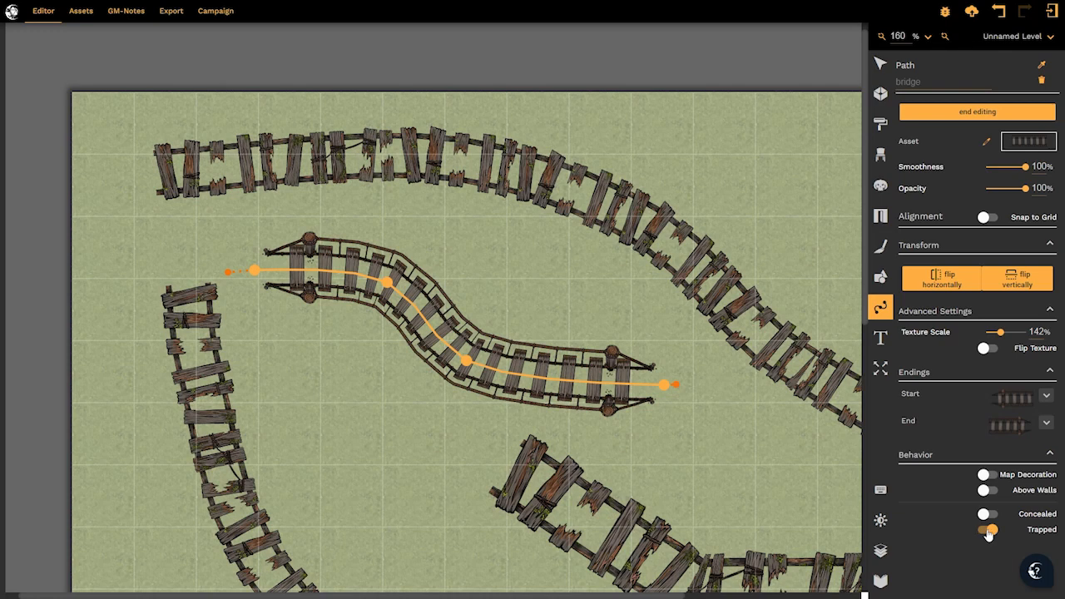
{"action": "left_click", "coordinate": [985, 535]}
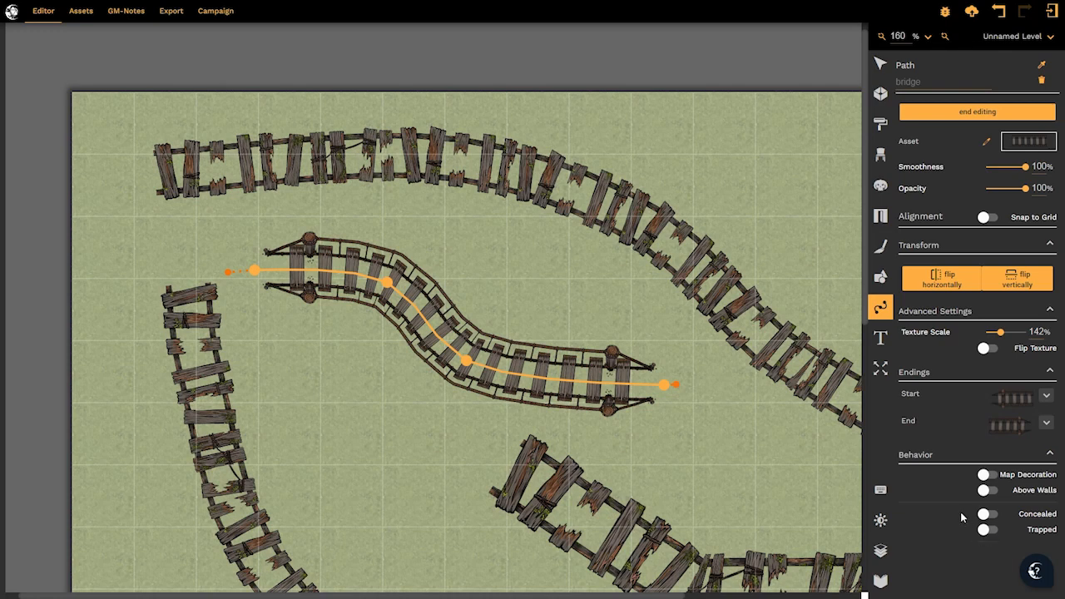